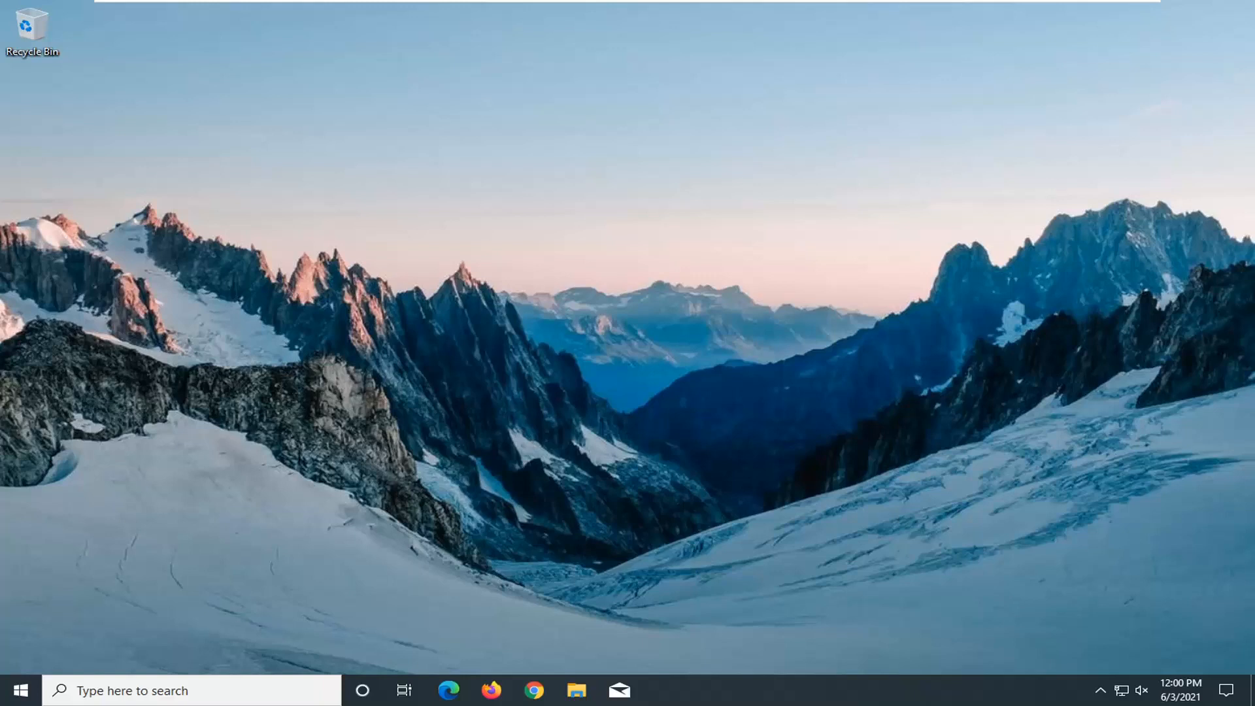
mouse_move(359, 431)
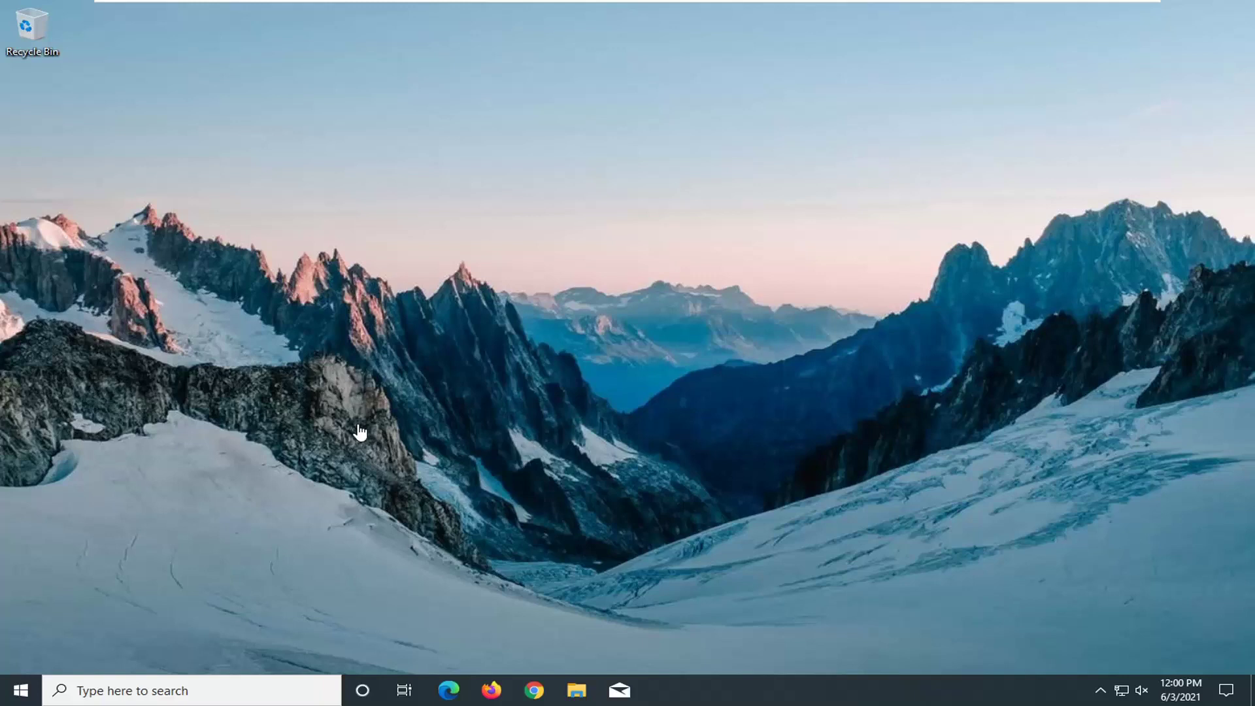
mouse_move(391, 431)
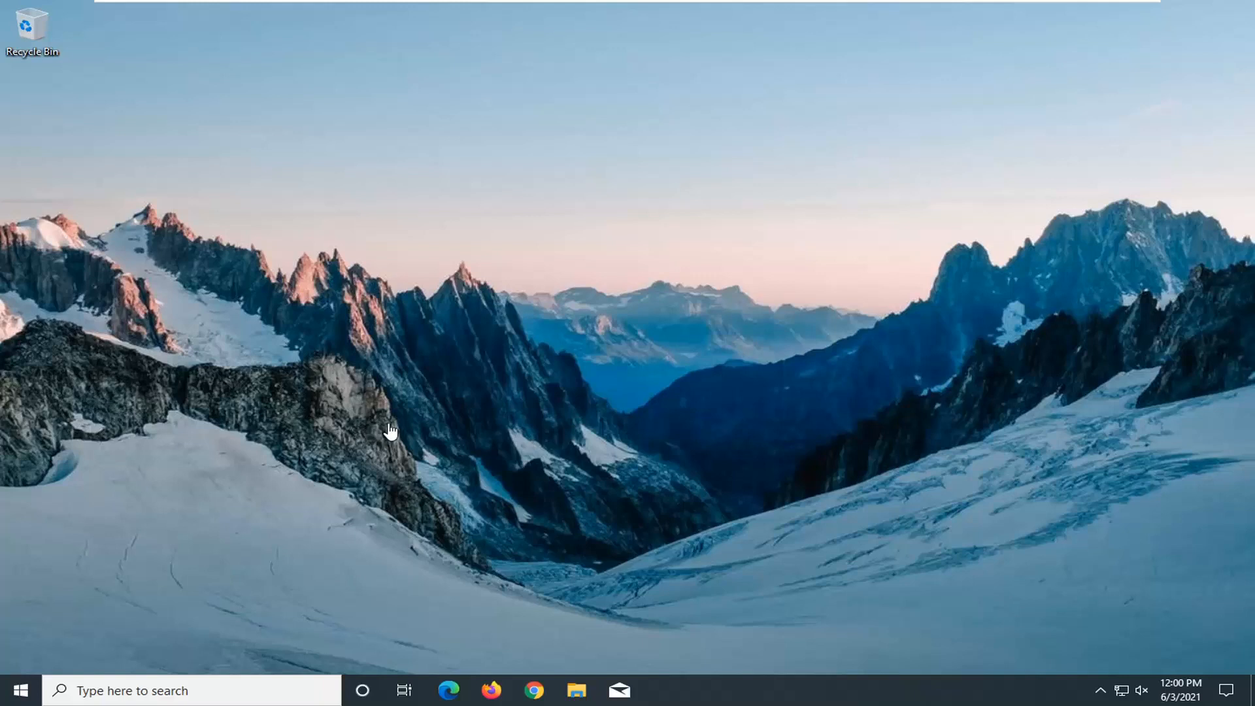
mouse_move(381, 437)
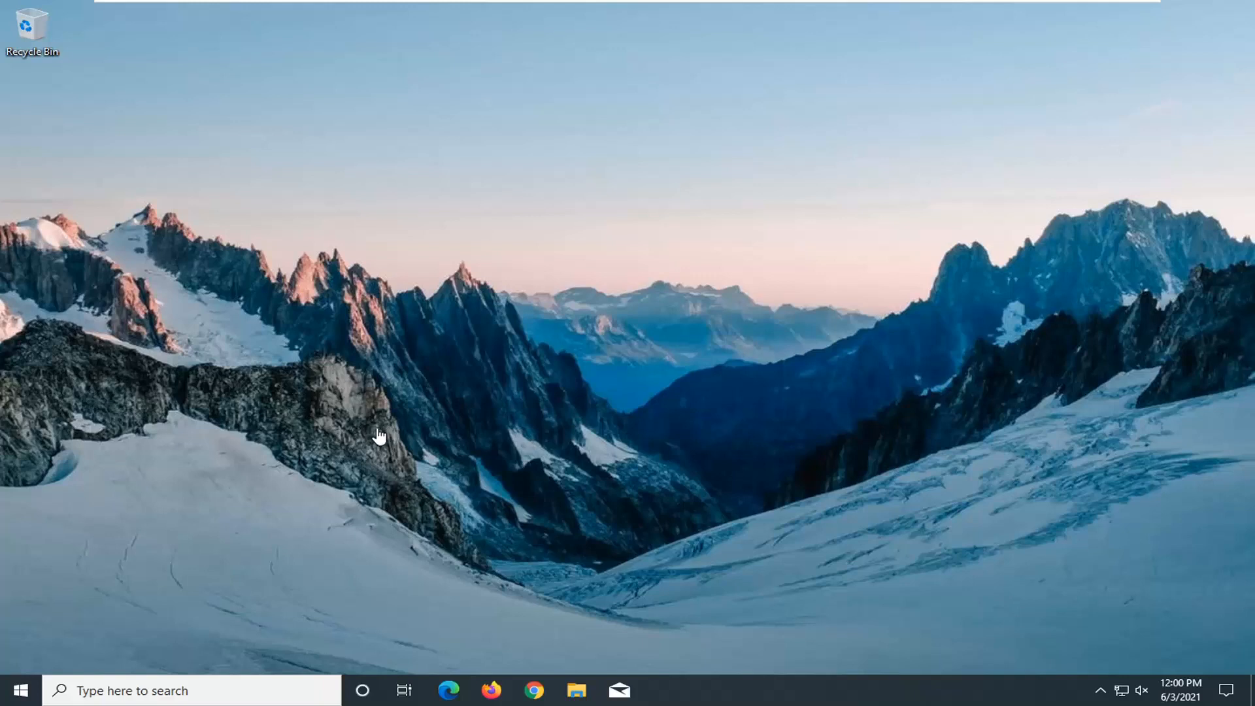
mouse_move(386, 431)
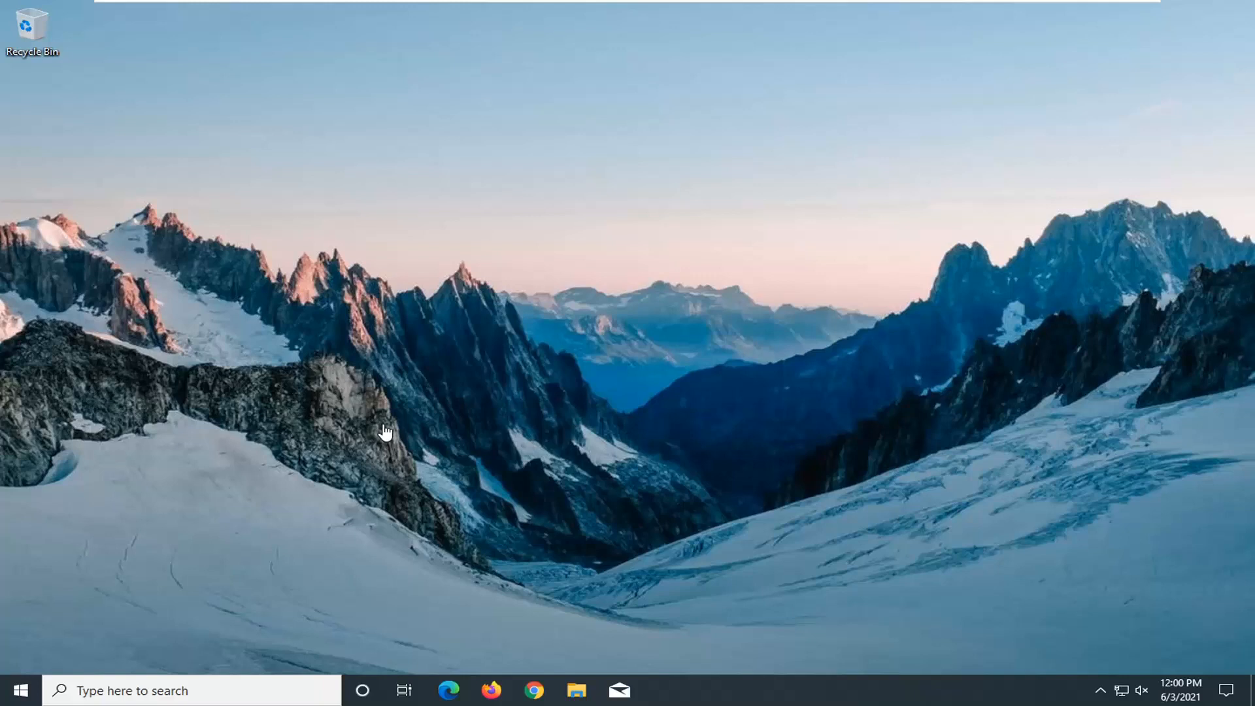
mouse_move(391, 425)
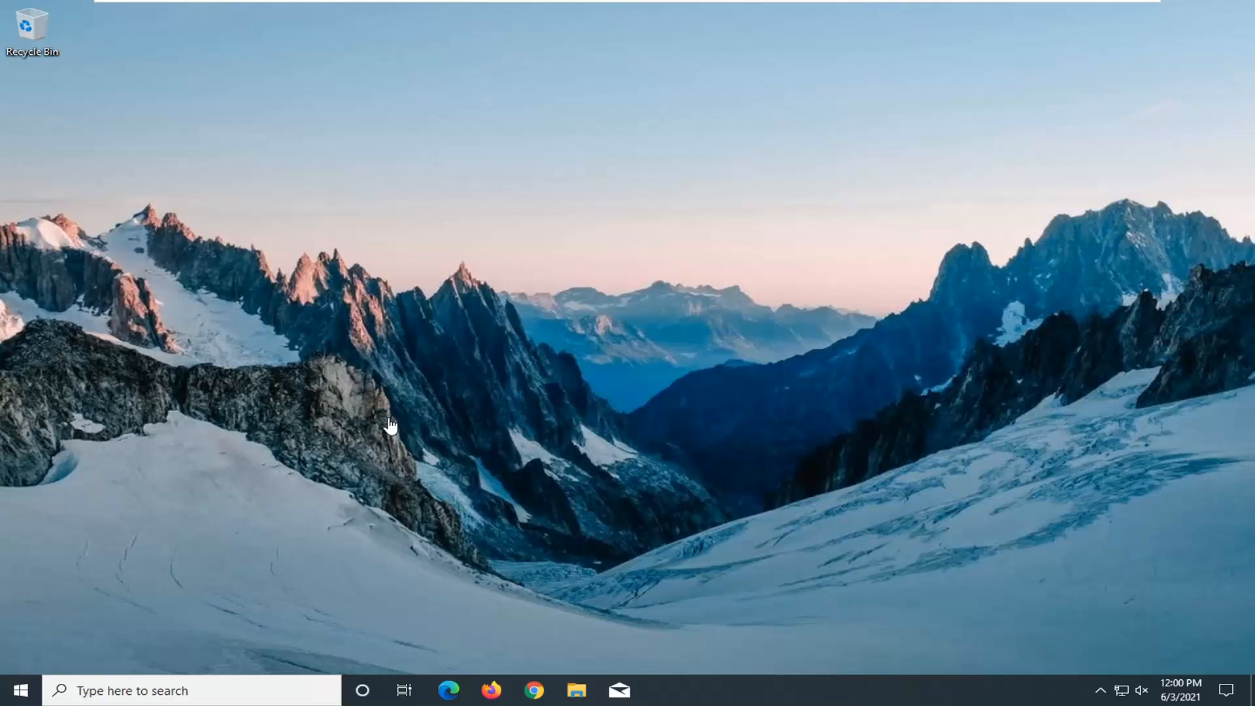
mouse_move(346, 428)
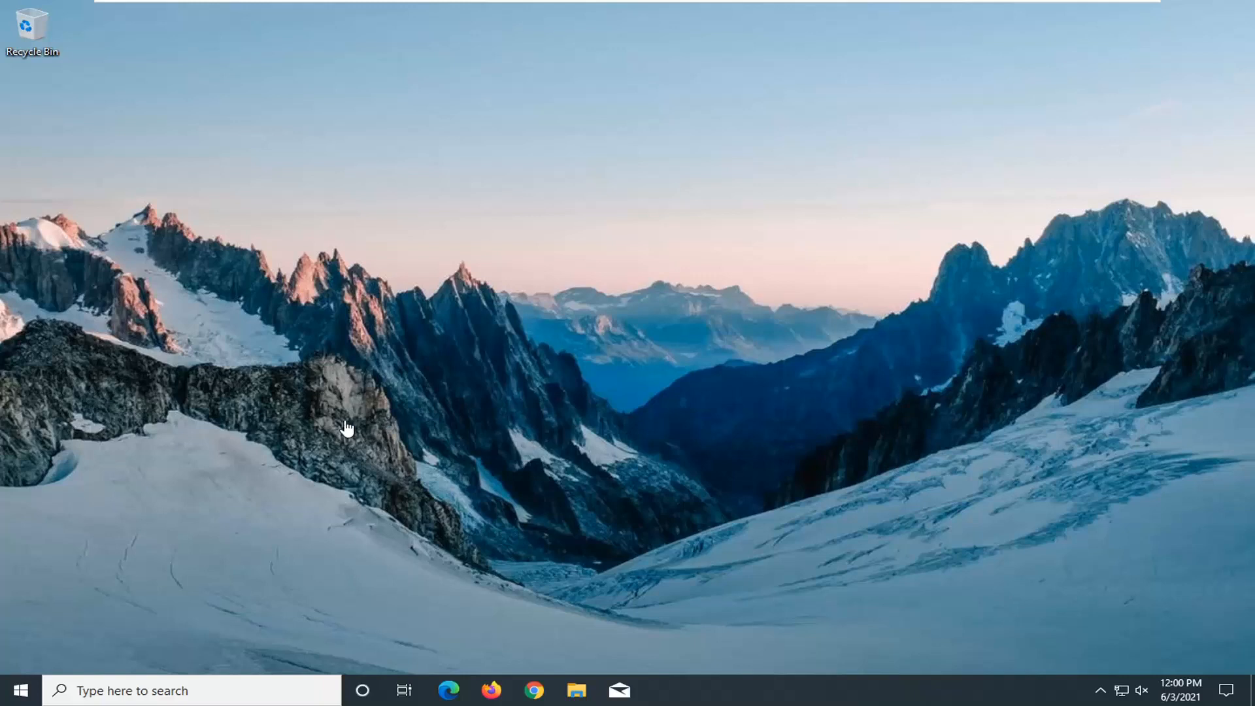
mouse_move(233, 663)
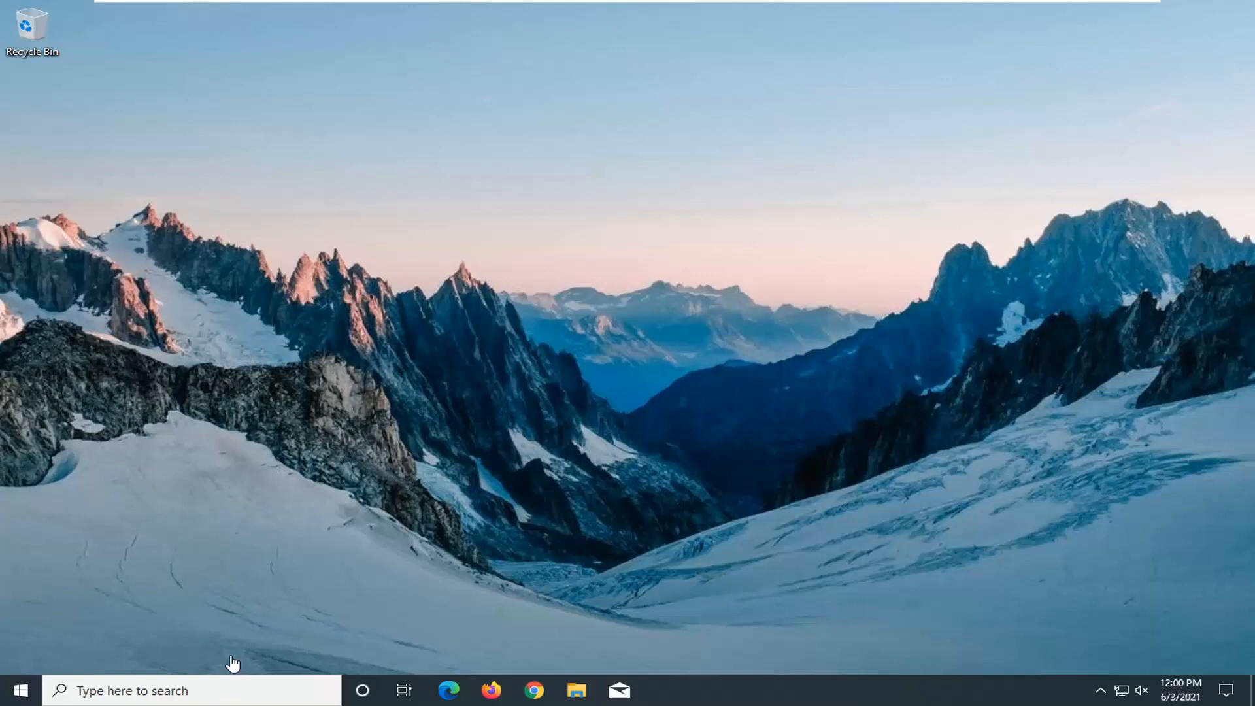
mouse_move(545, 669)
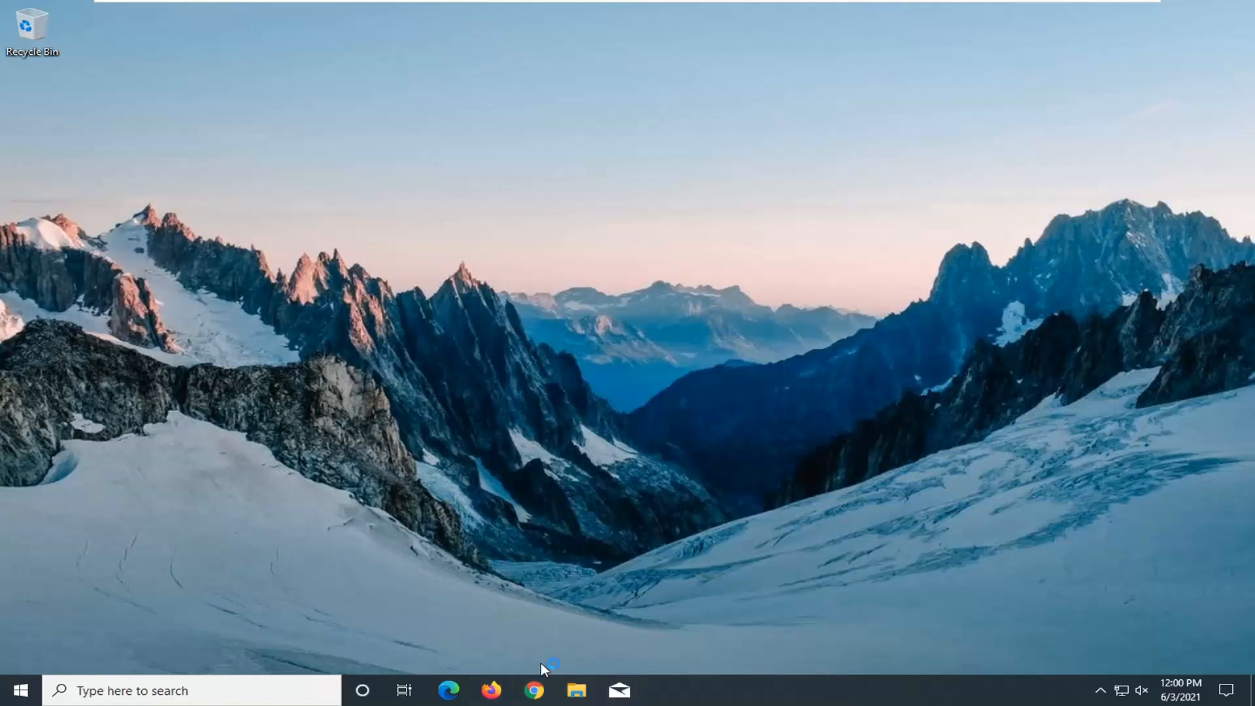
mouse_move(542, 670)
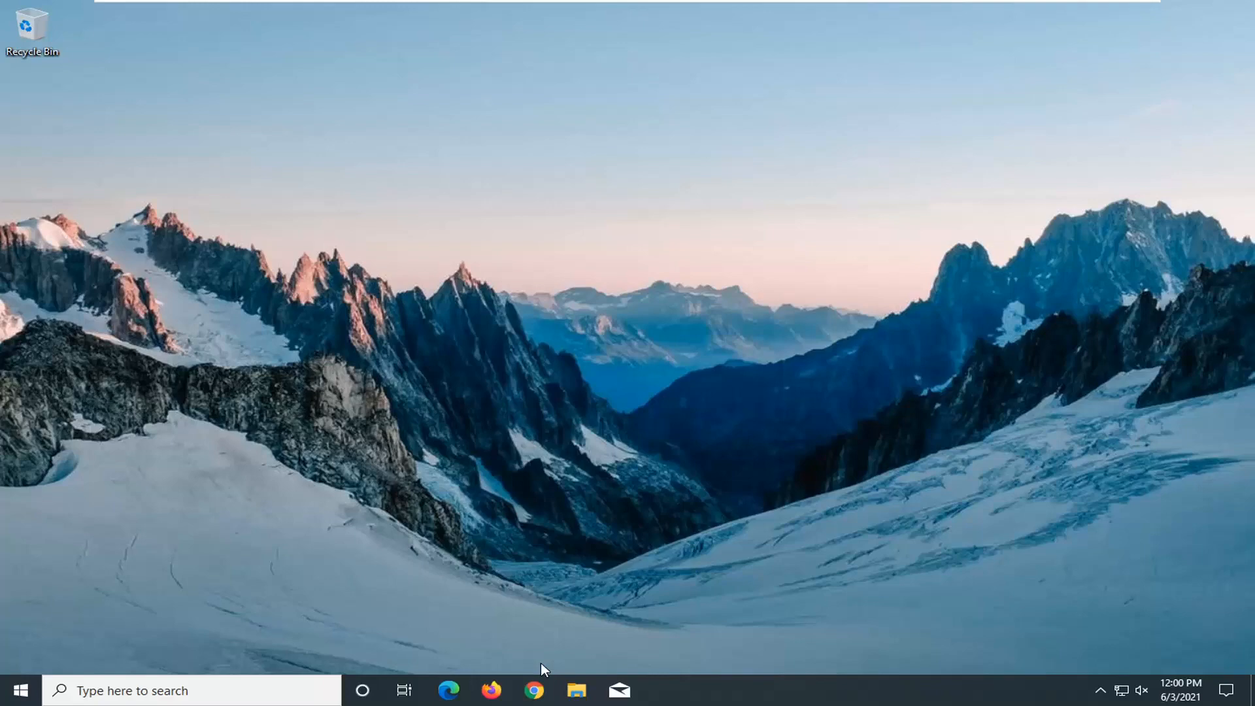
- Launch Chrome maximized and search 'dell inspiron 15 camera driver'
click(534, 691)
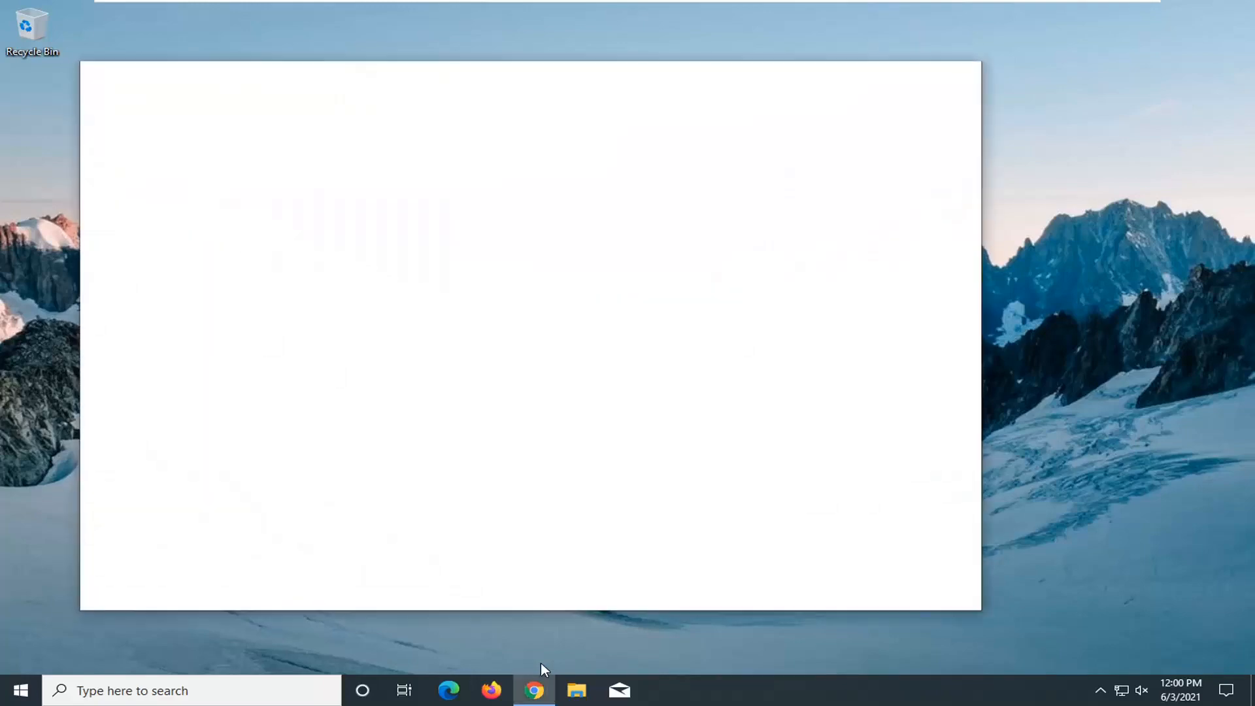
click(535, 690)
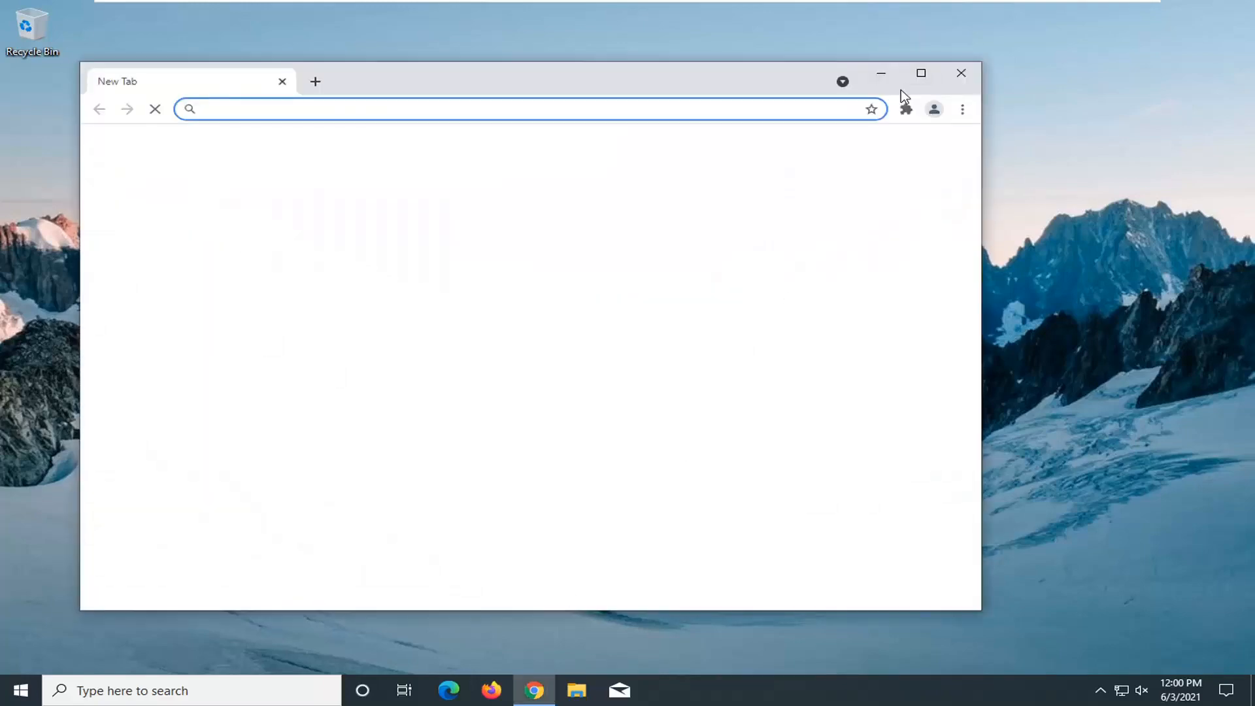
click(921, 72)
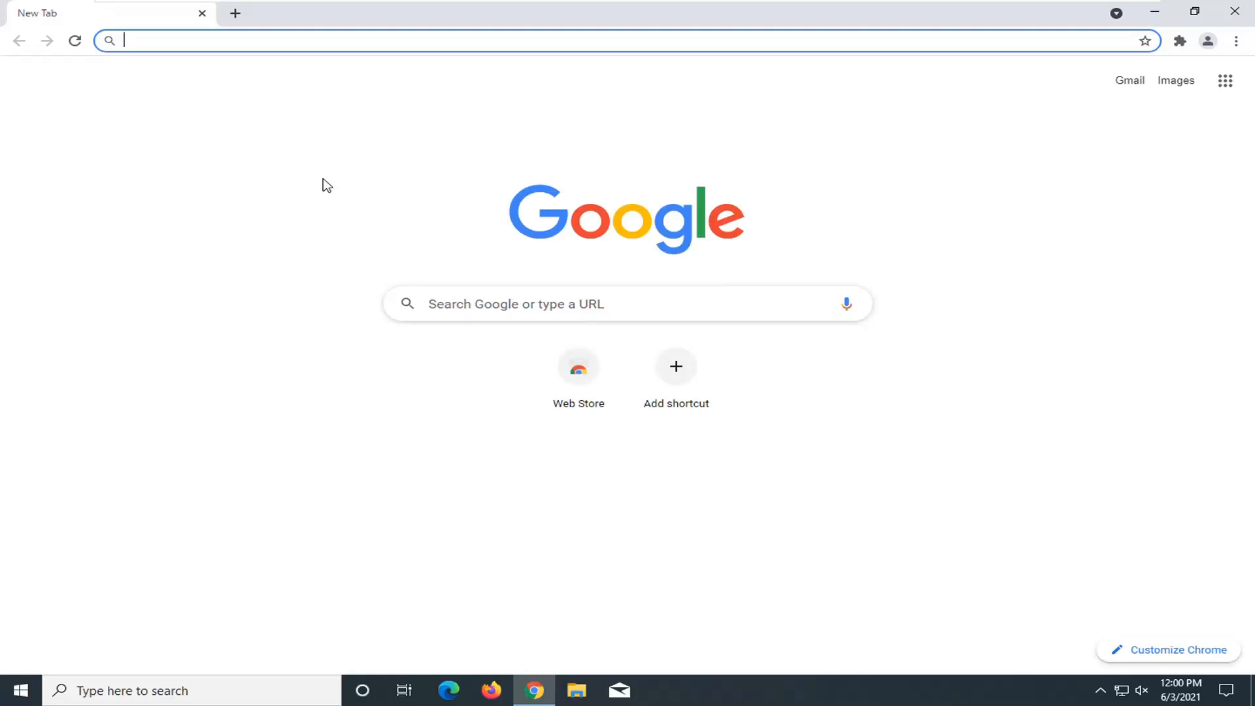
text(de)
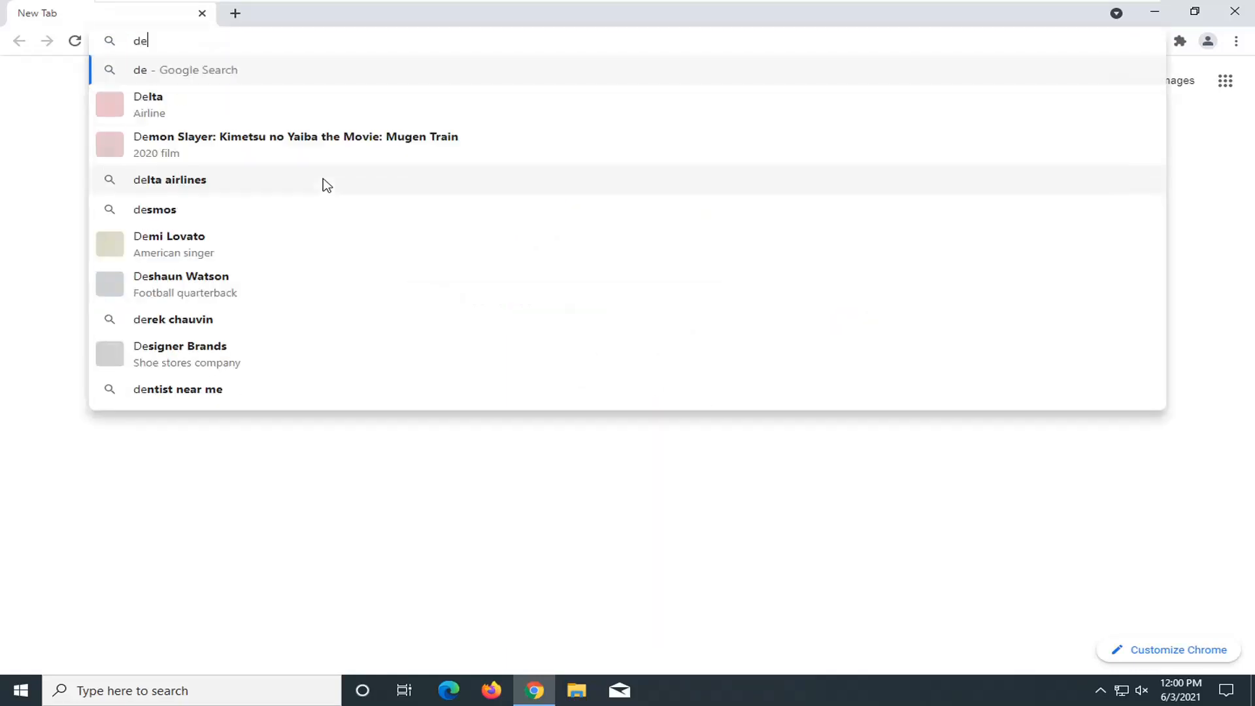
text(dell inspiron)
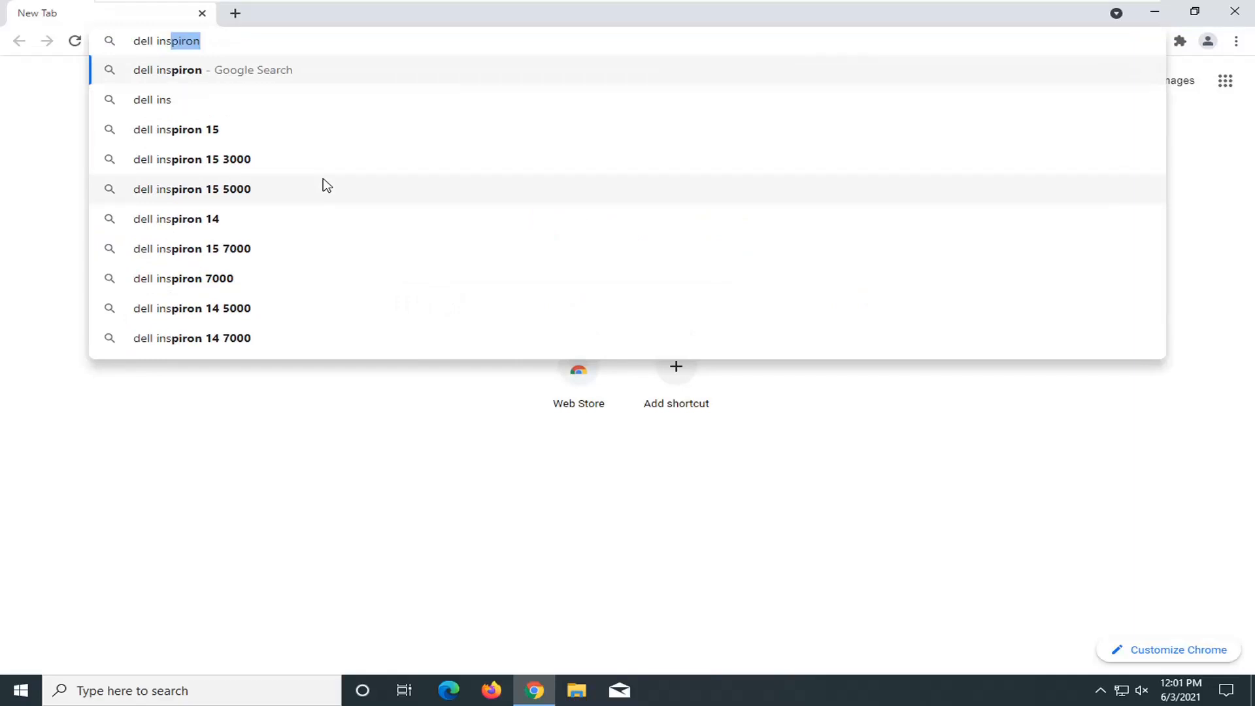
text(15 c)
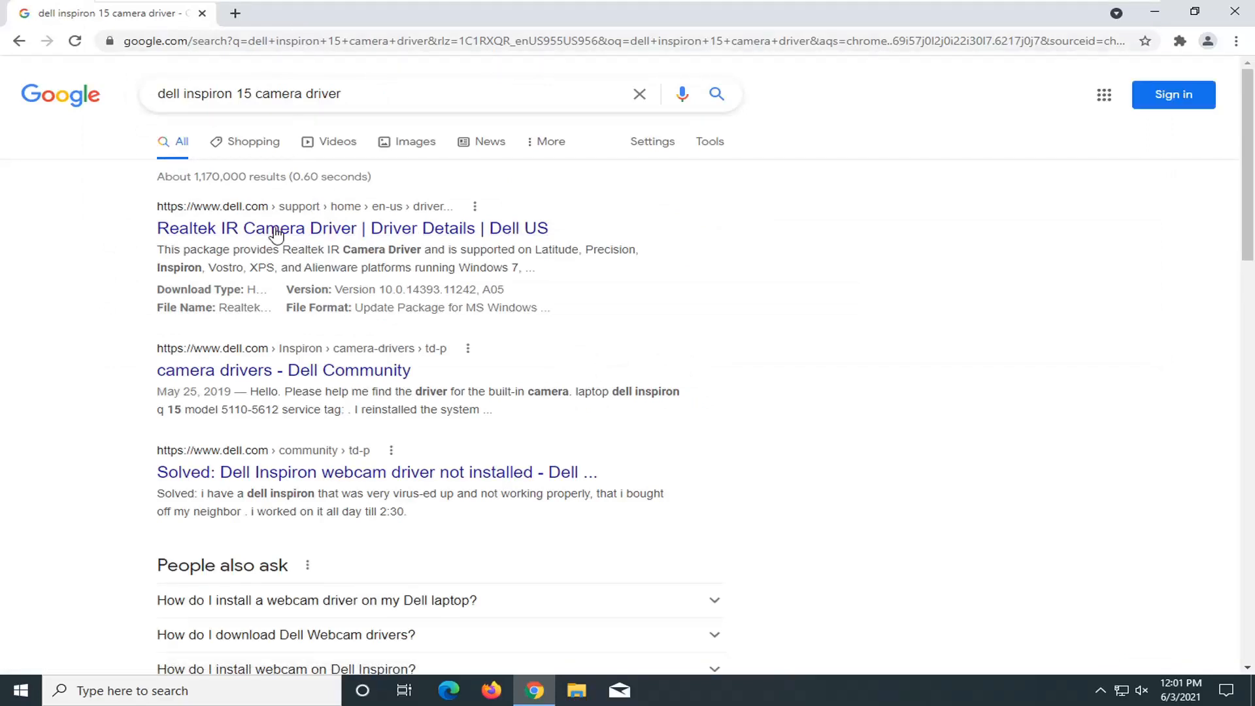
mouse_move(285, 215)
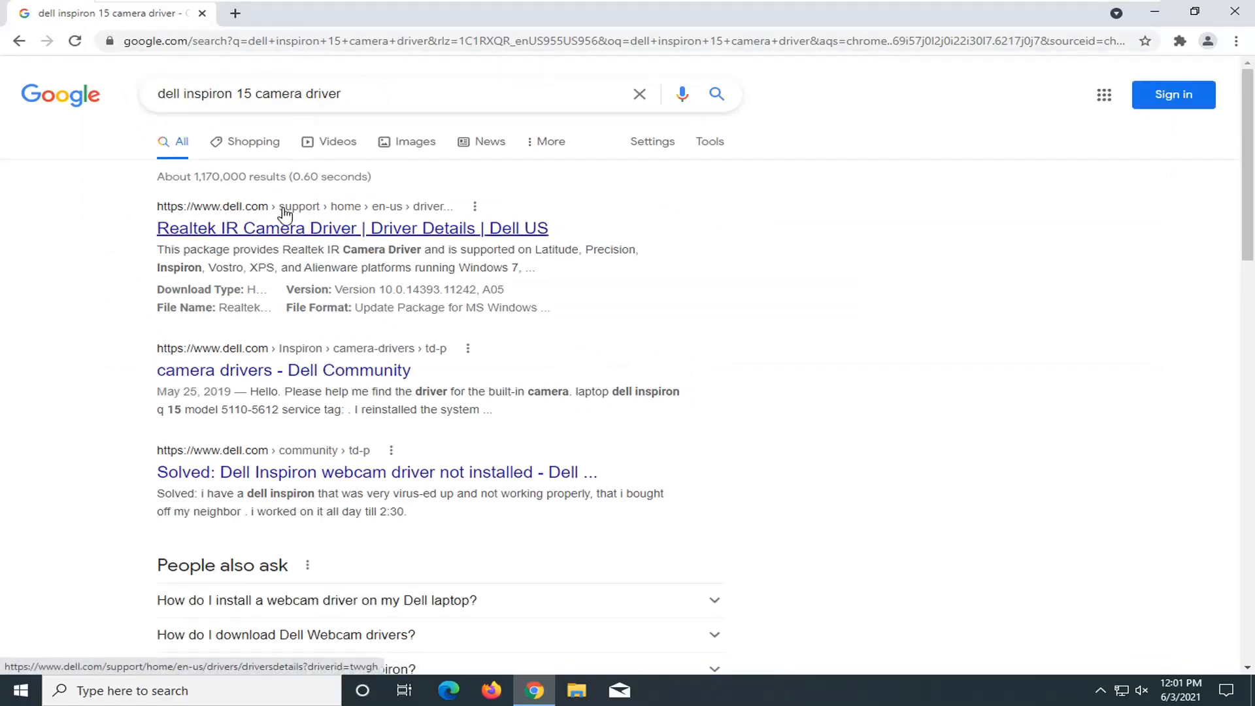
mouse_move(225, 324)
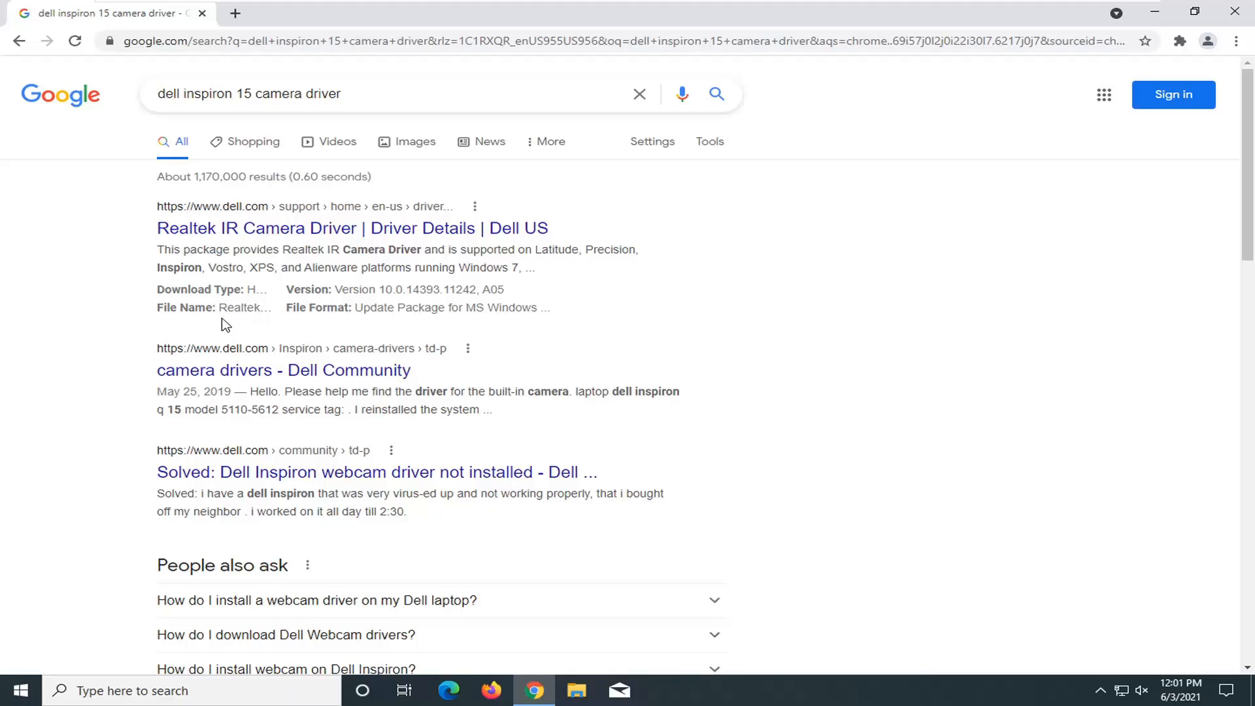
mouse_move(185, 311)
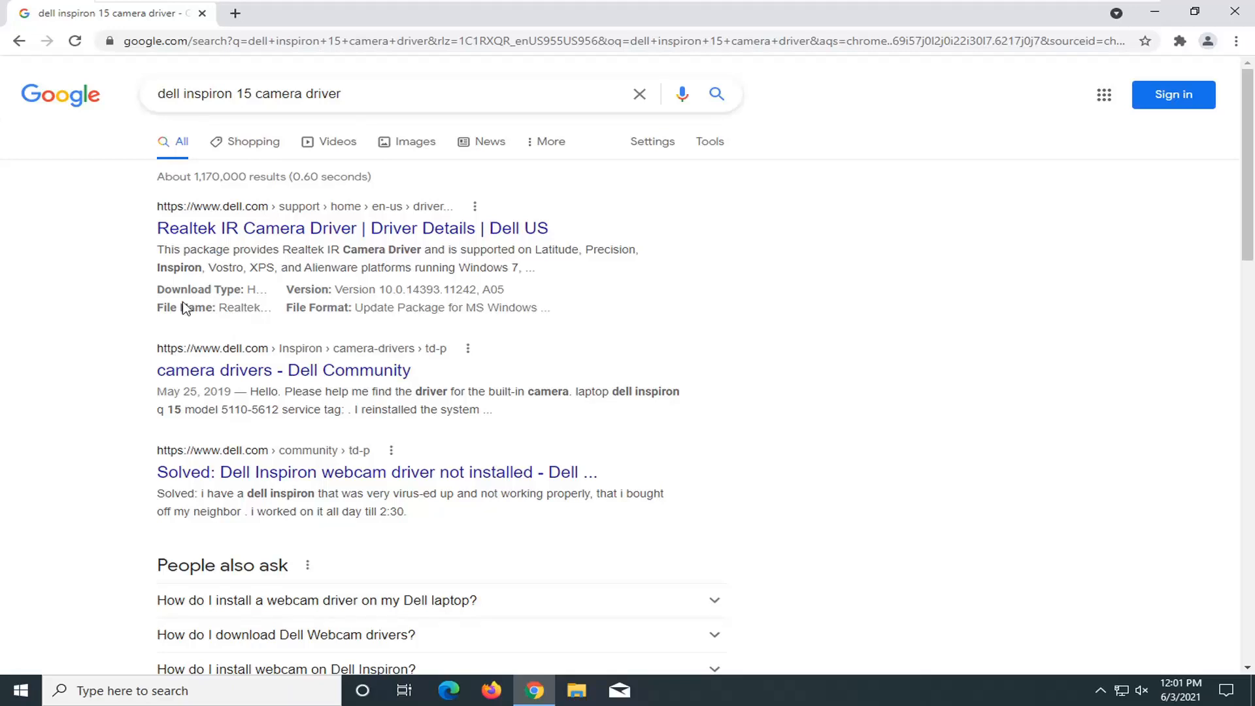
- Open Dell's Realtek IR Camera Driver page and download the driver package
click(350, 229)
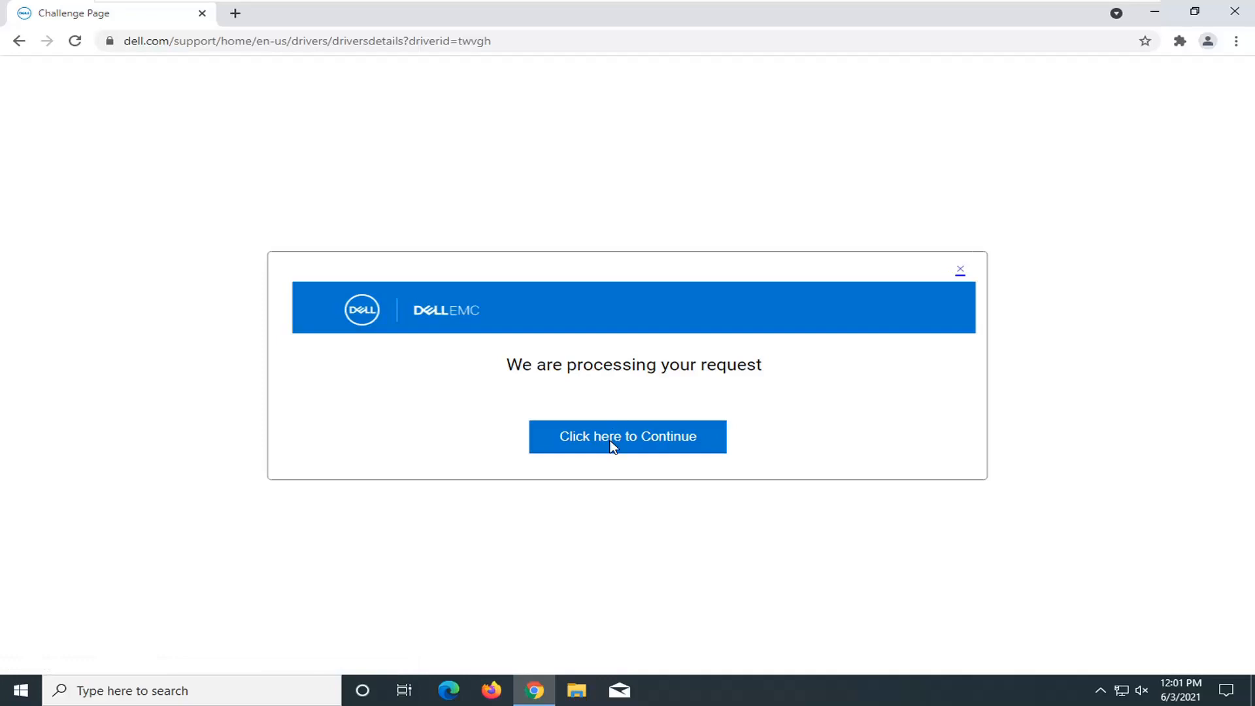
click(628, 436)
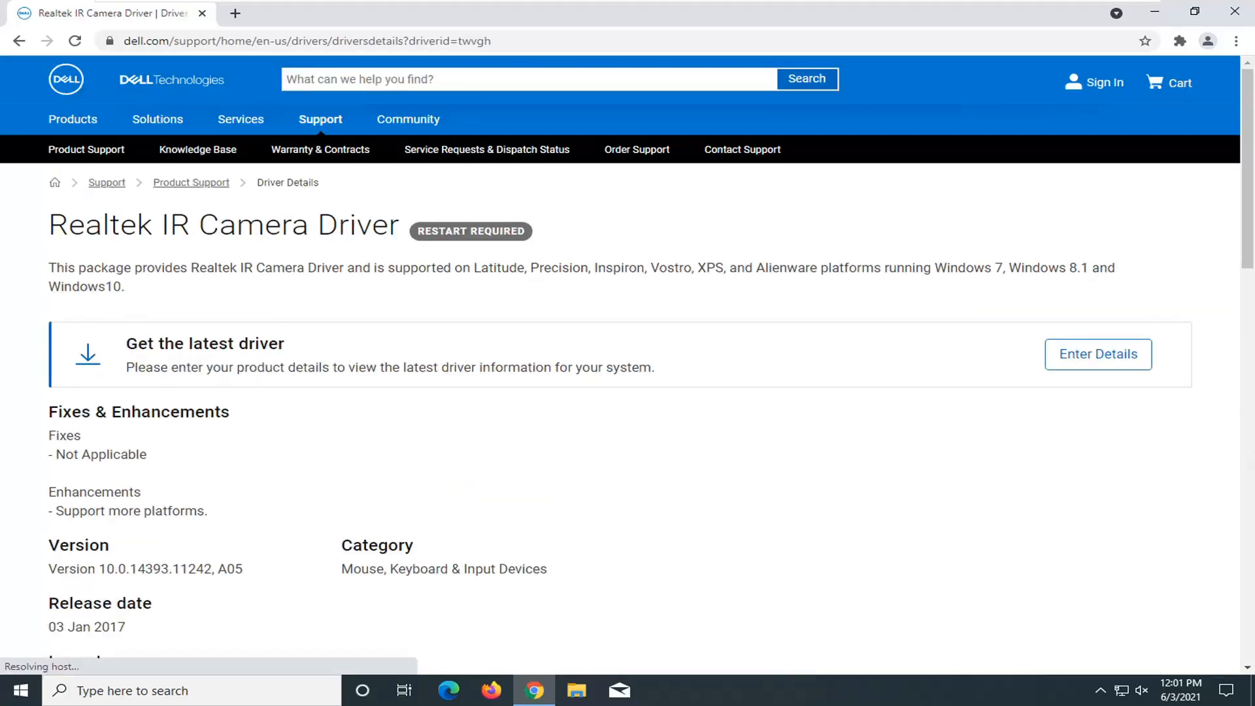
scroll(down, 3)
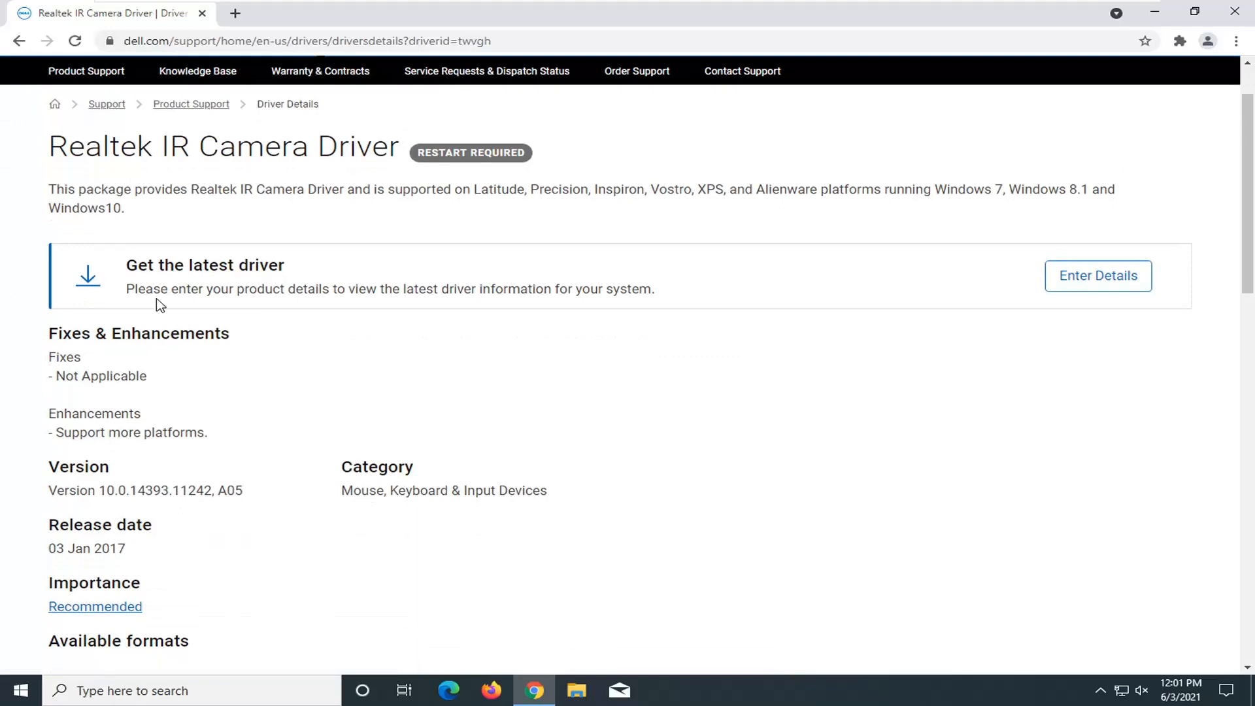
scroll(down, 3)
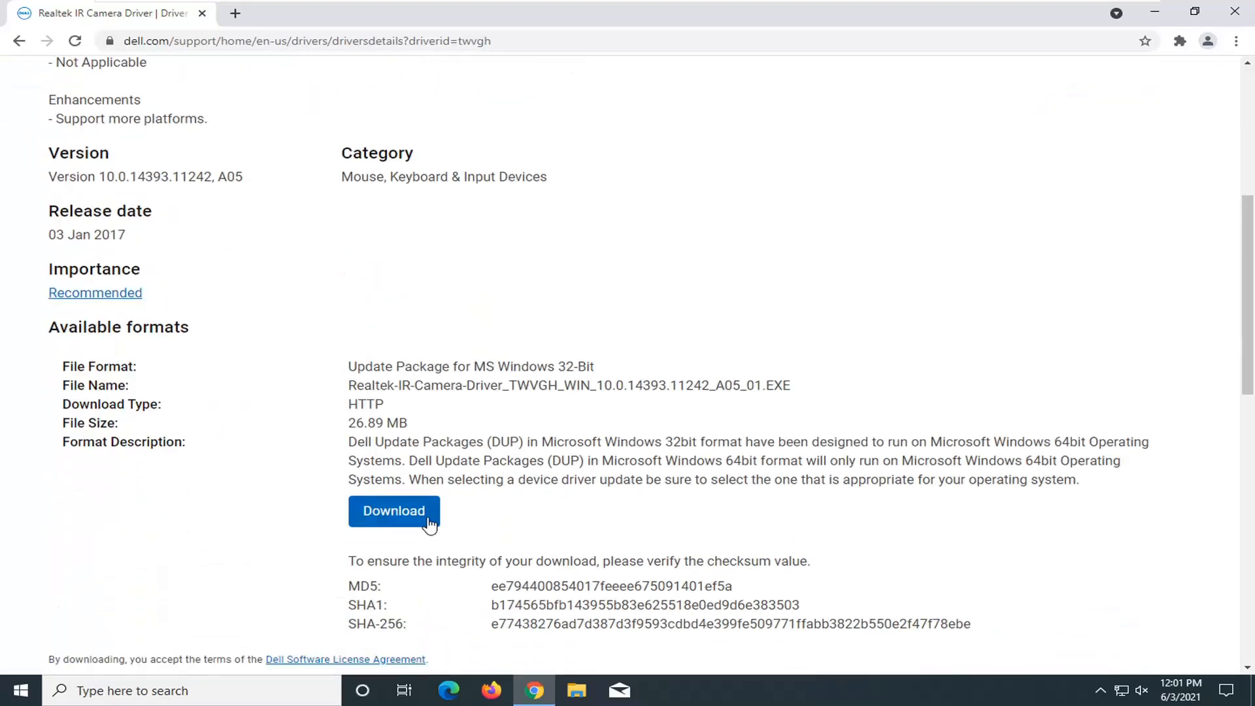
click(394, 510)
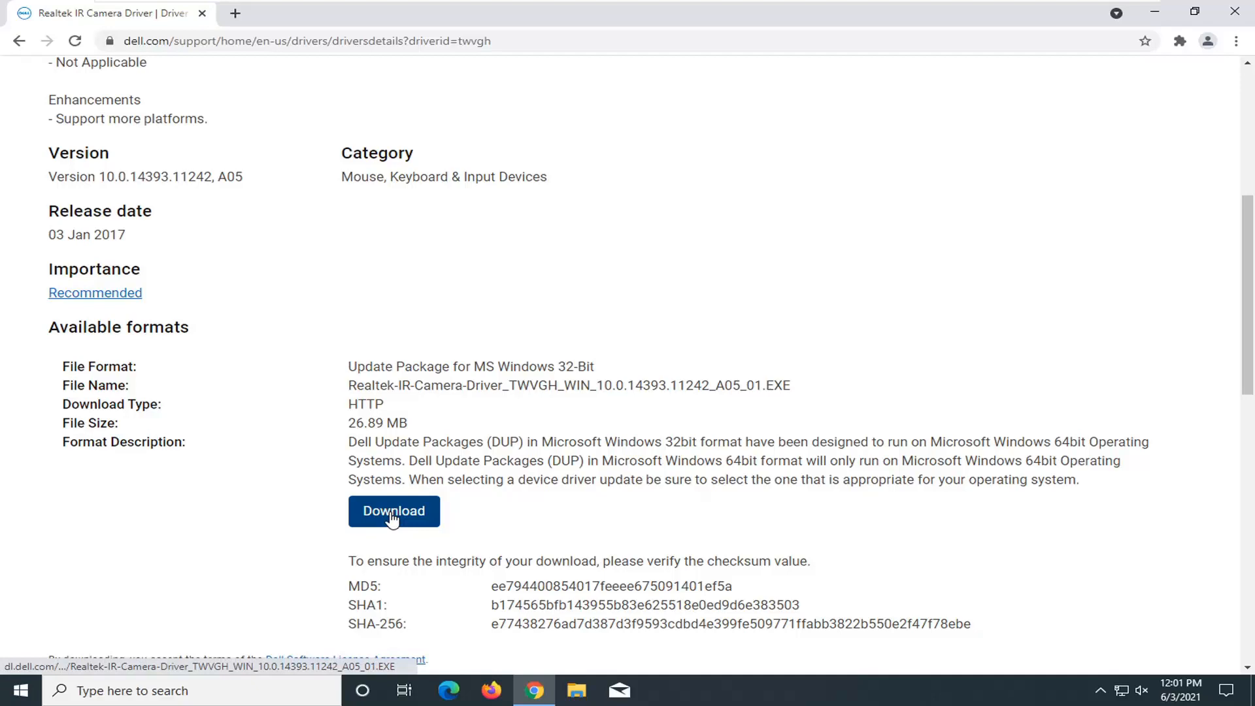
mouse_move(393, 510)
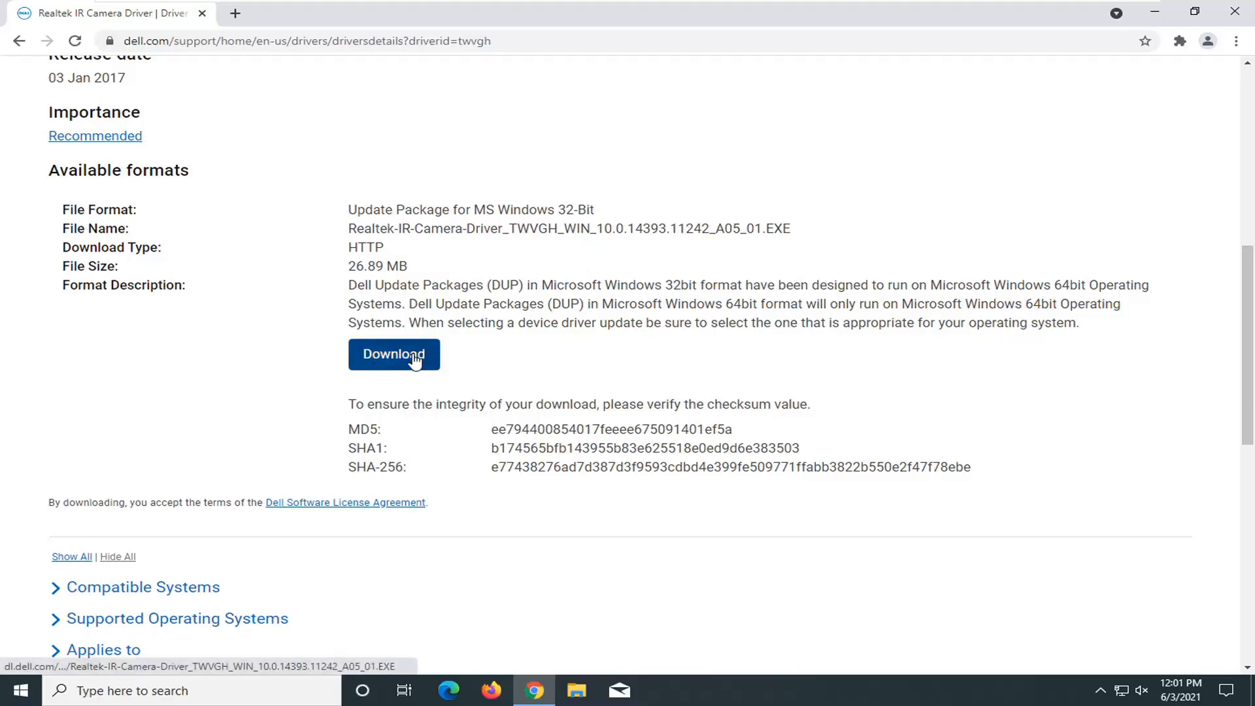
mouse_move(393, 354)
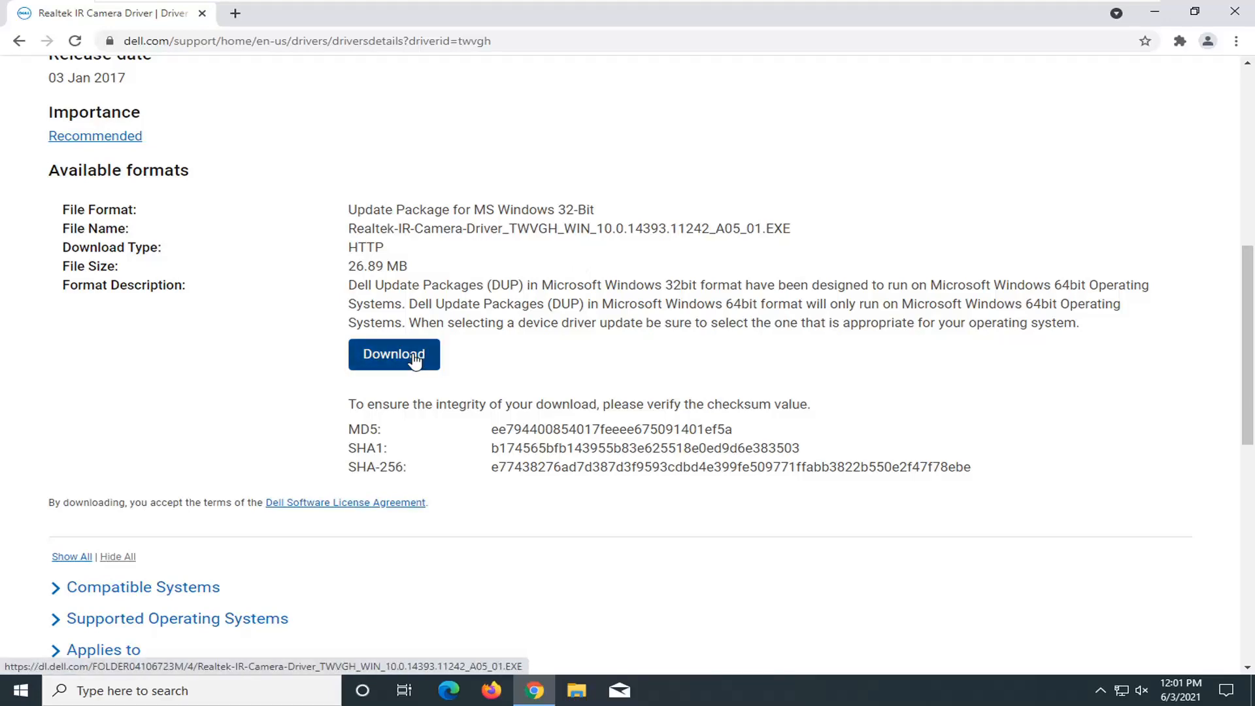
scroll(up, 3)
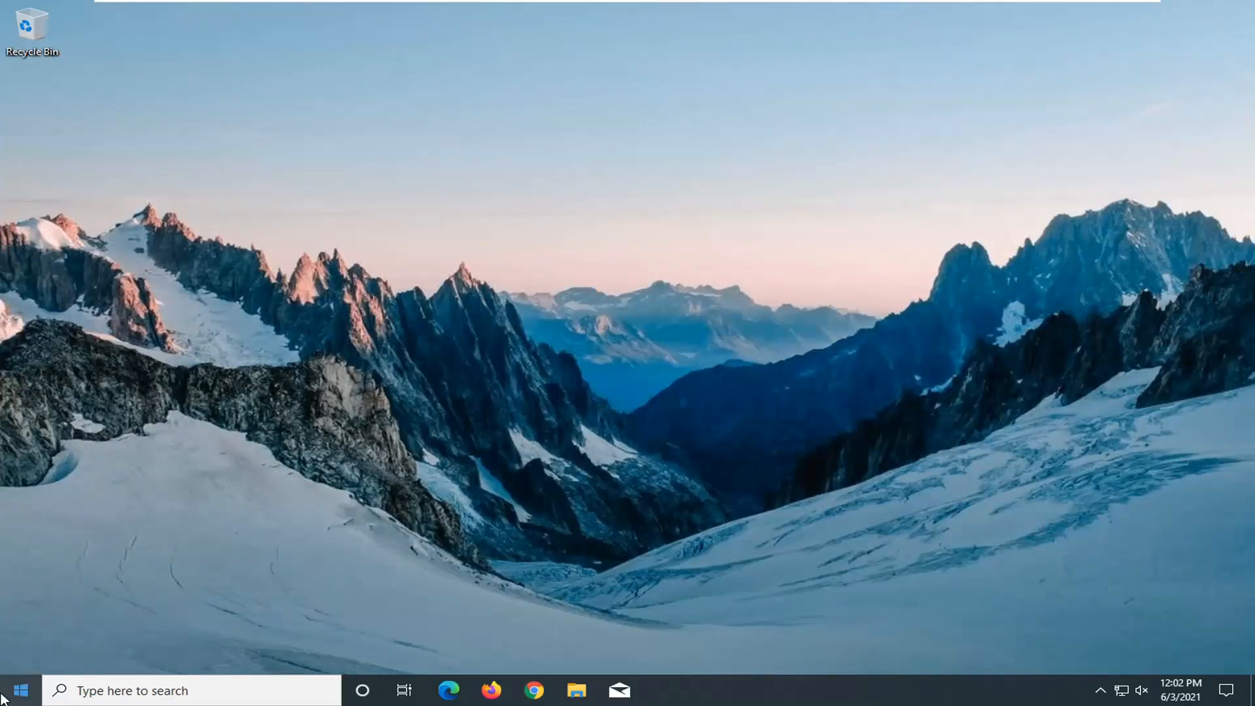
- Search Start for 'system restore' and open 'Create a restore point'
click(17, 691)
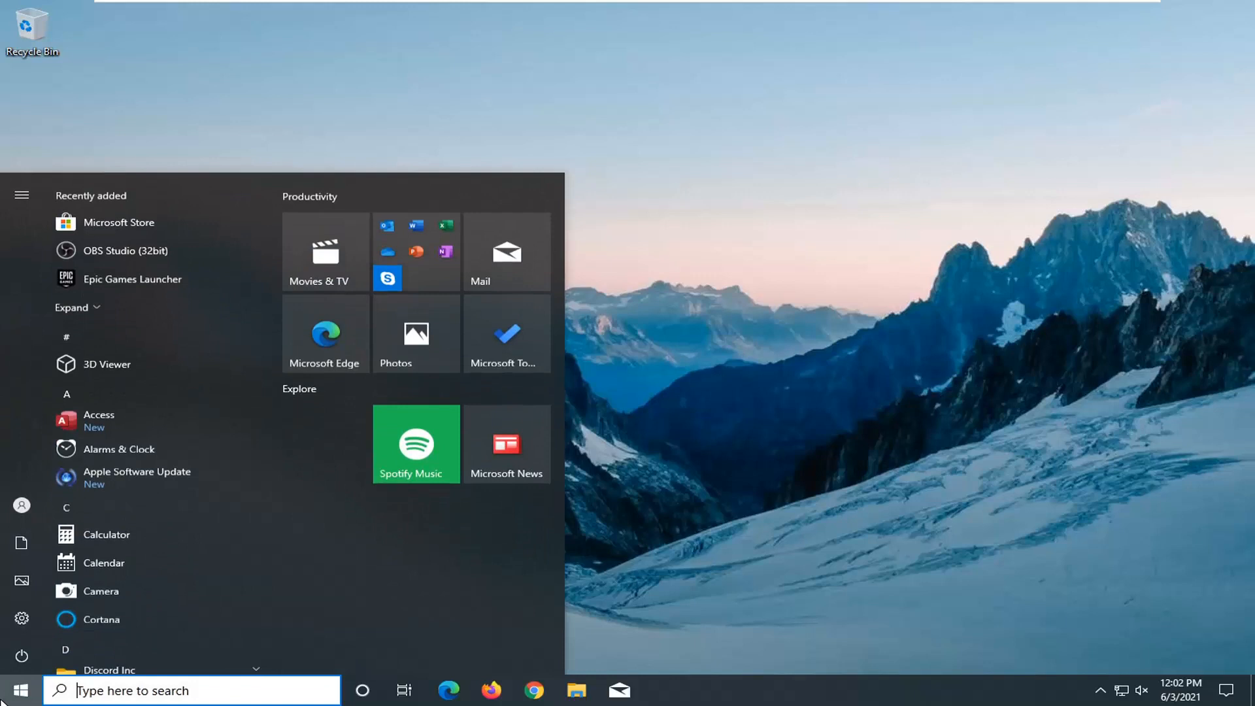
text(system)
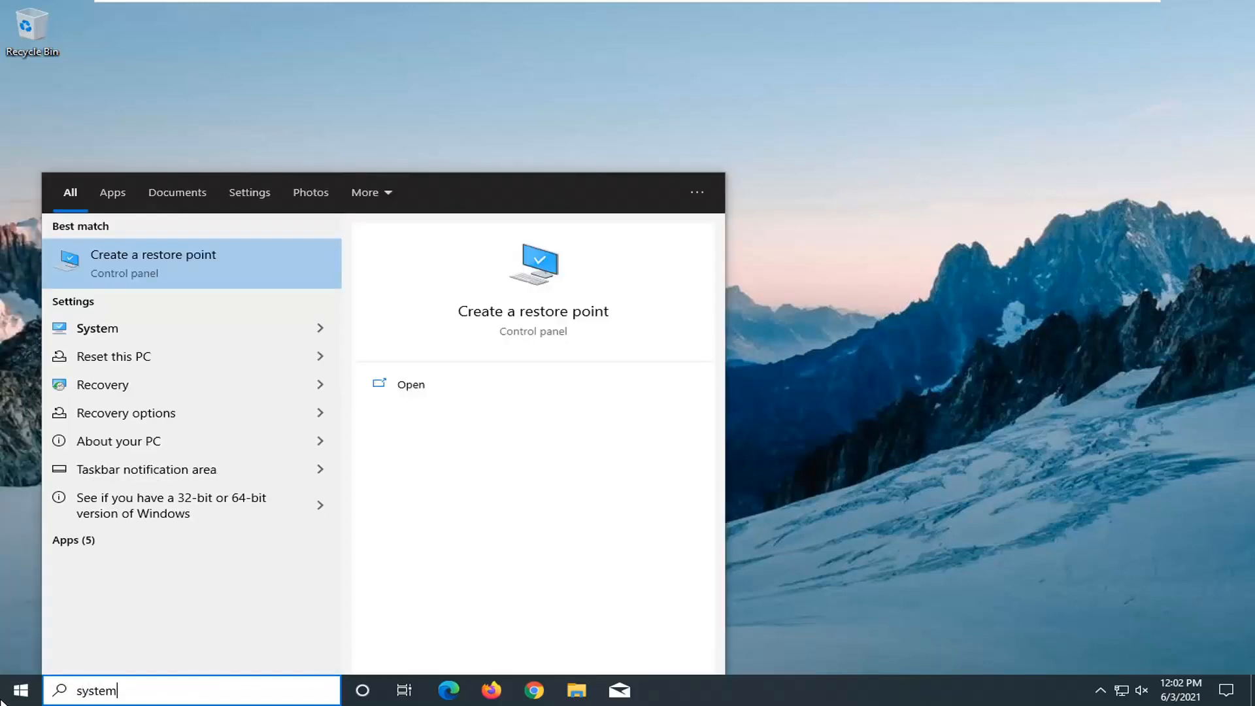
text(restore)
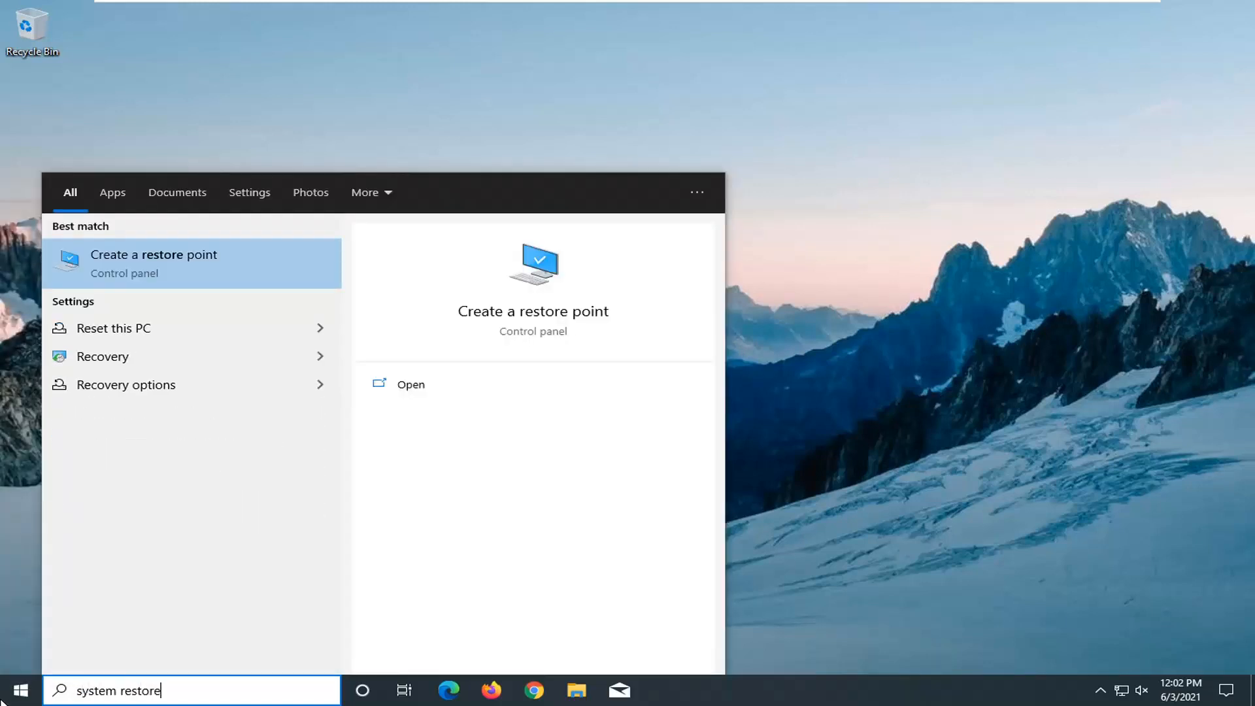
mouse_move(102, 355)
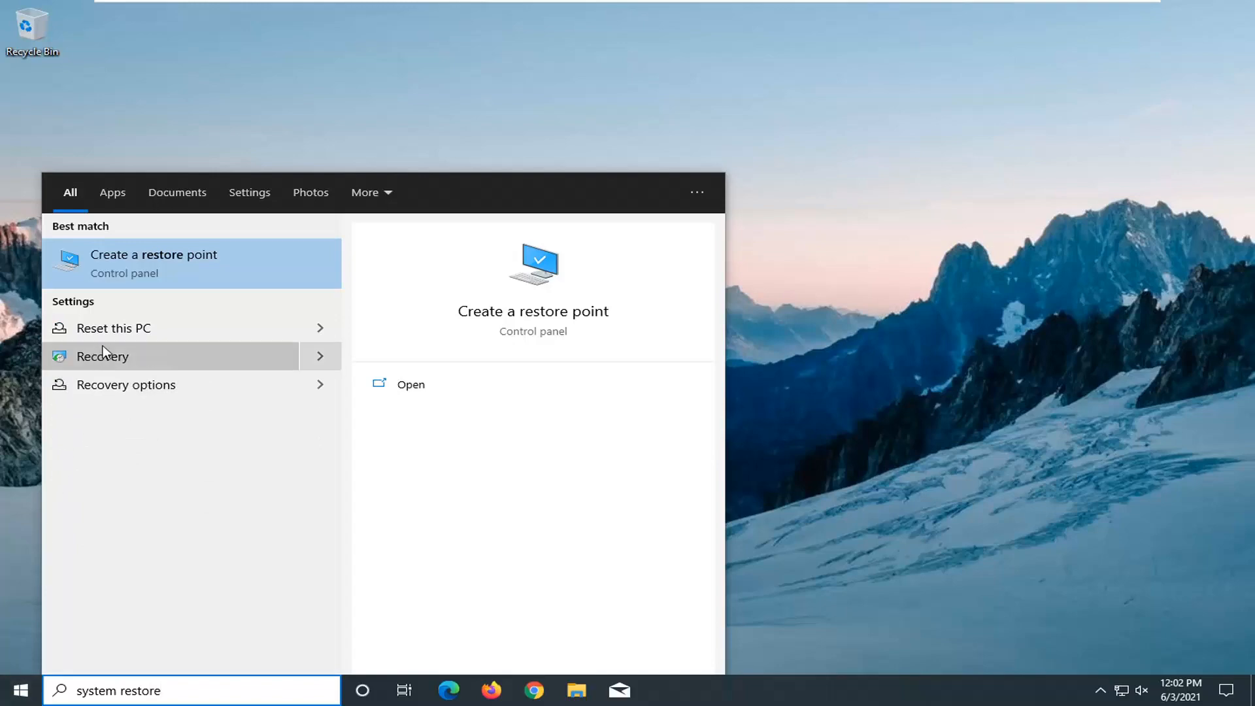
click(153, 264)
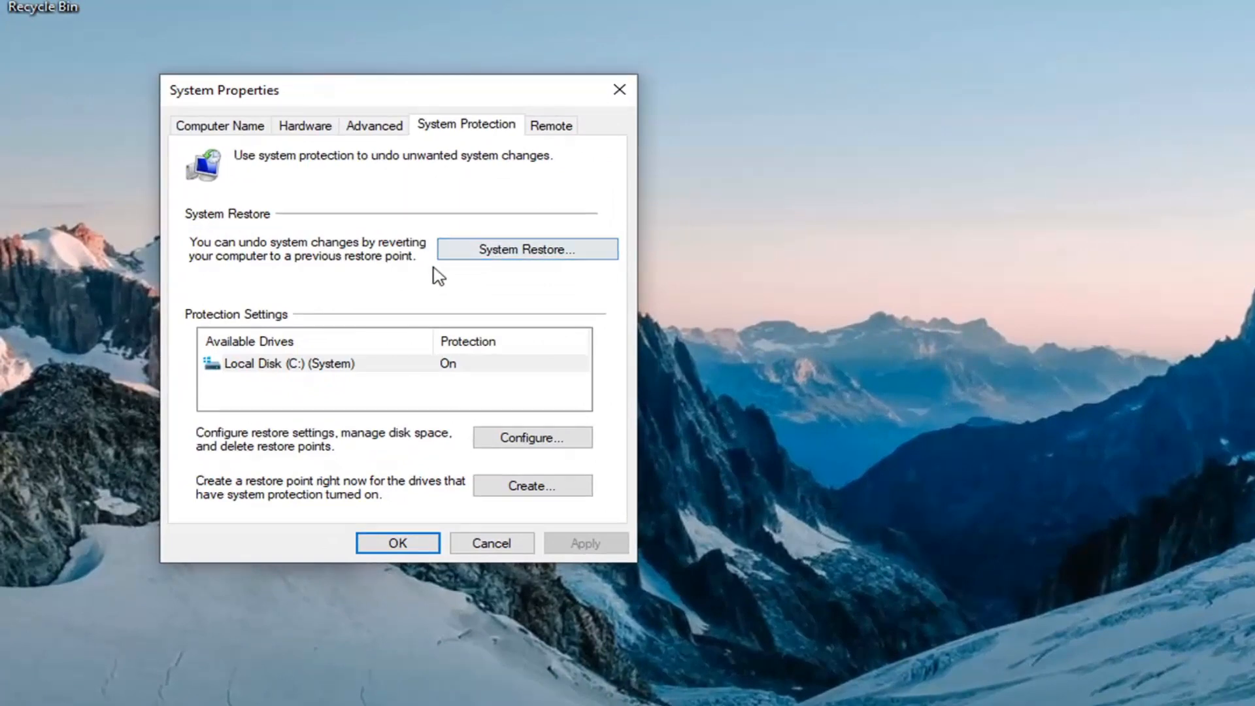
mouse_move(242, 272)
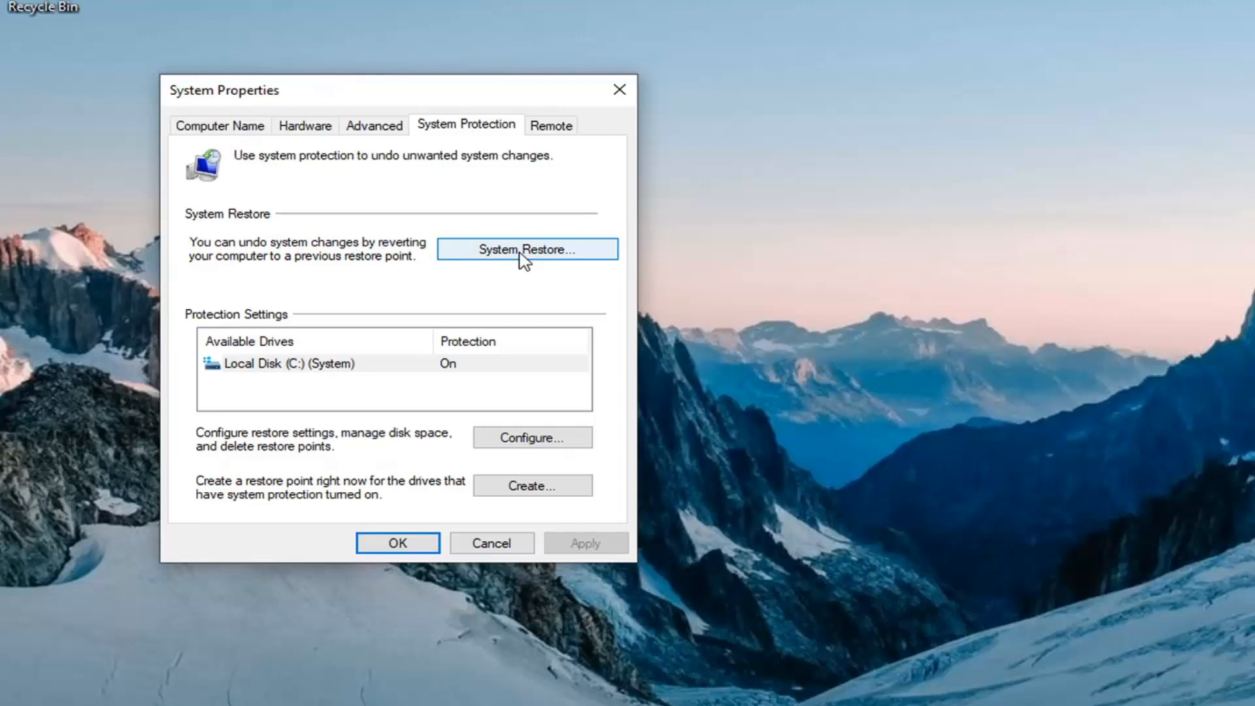
- Roll back to the 'Before Updates' restore point and confirm the warning
click(527, 249)
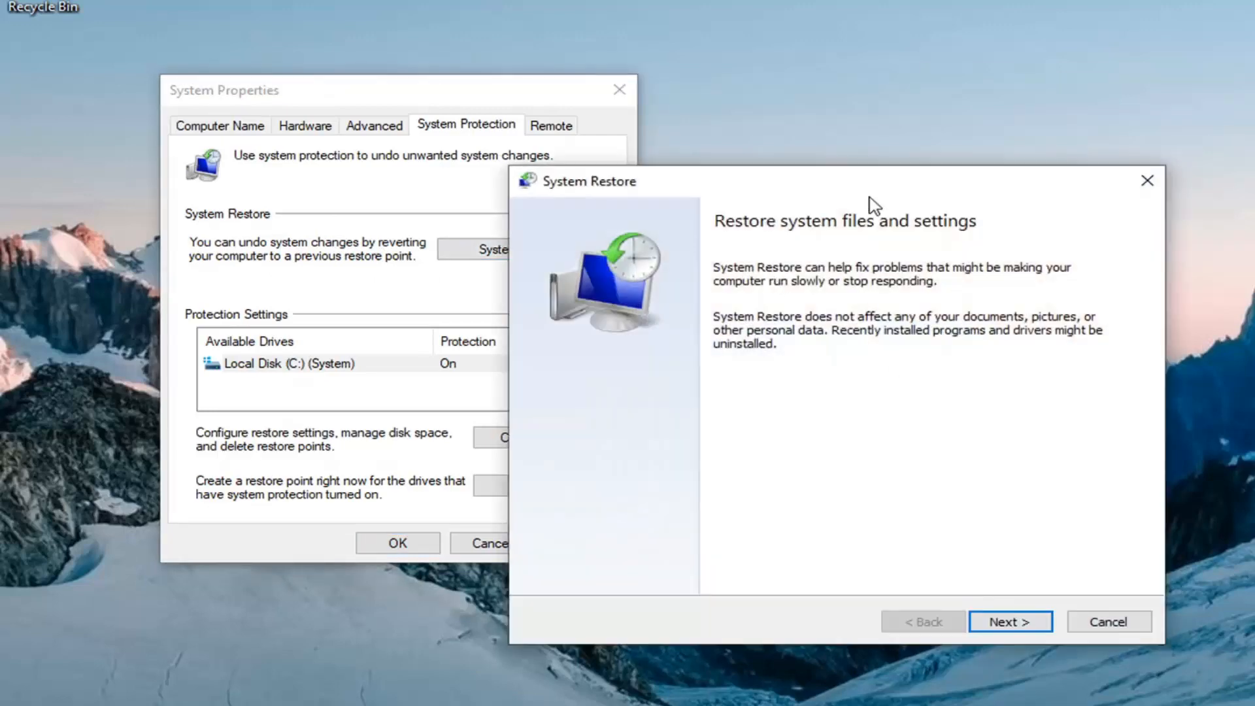
click(1009, 621)
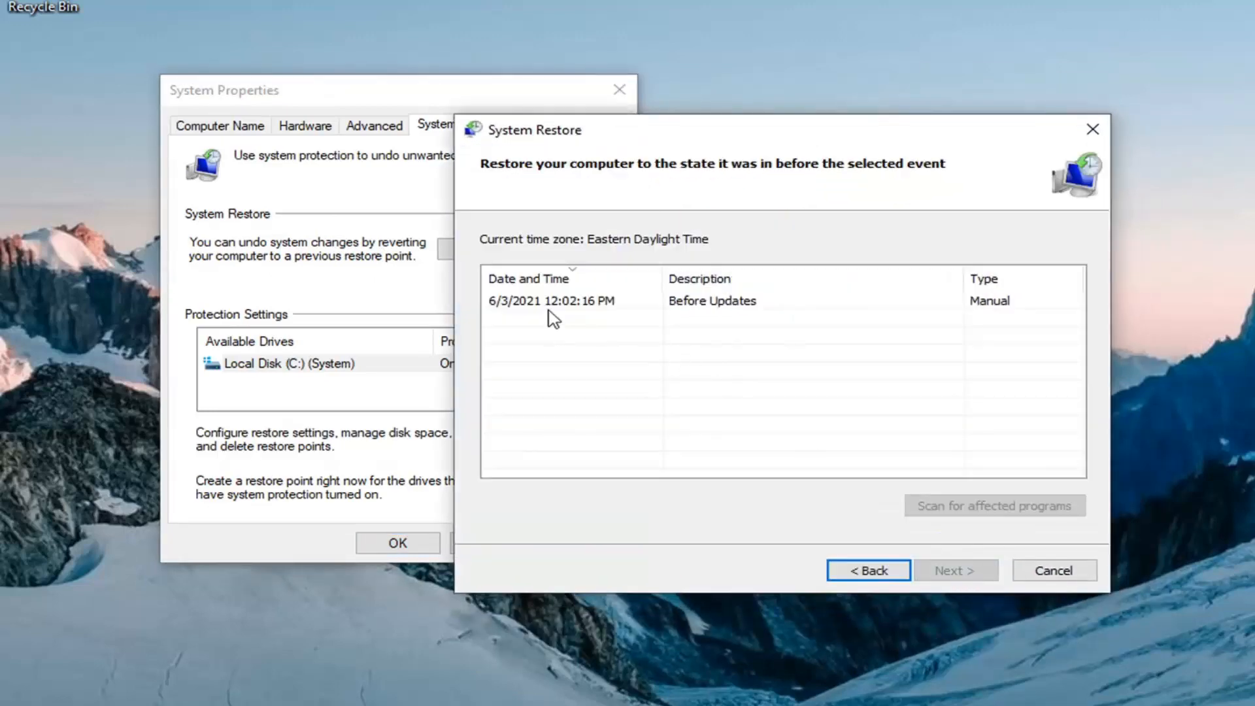
click(553, 300)
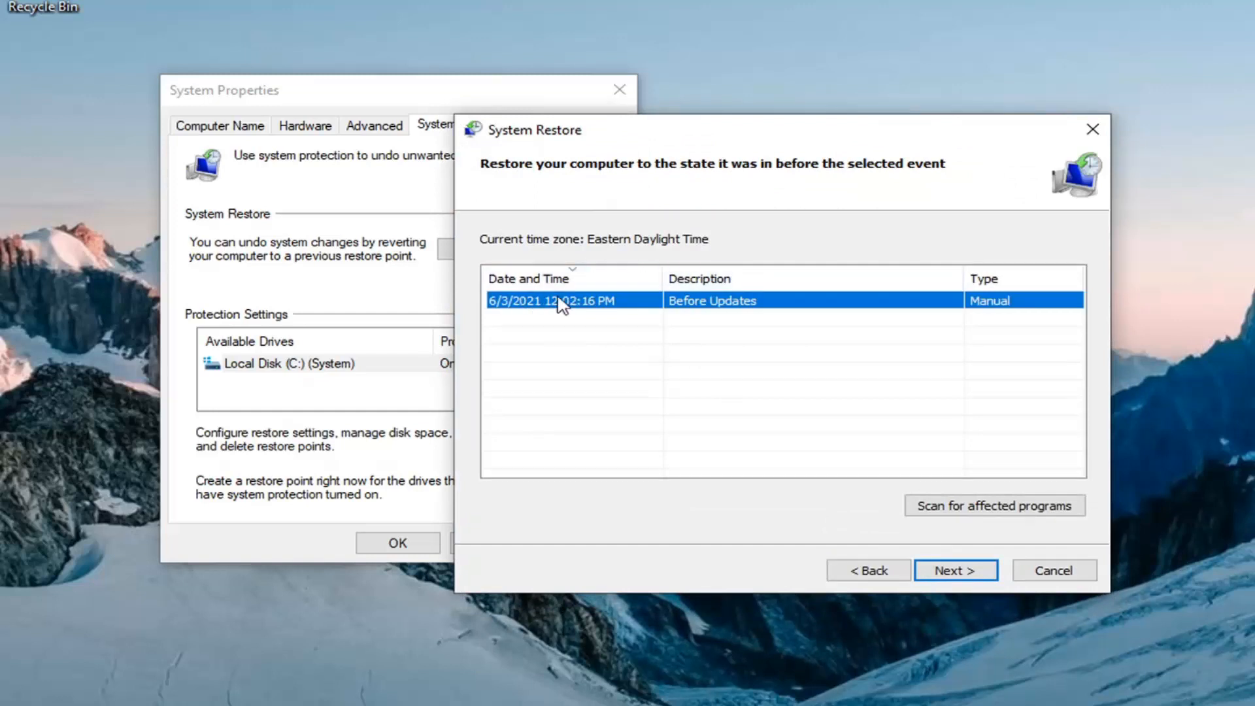
mouse_move(591, 346)
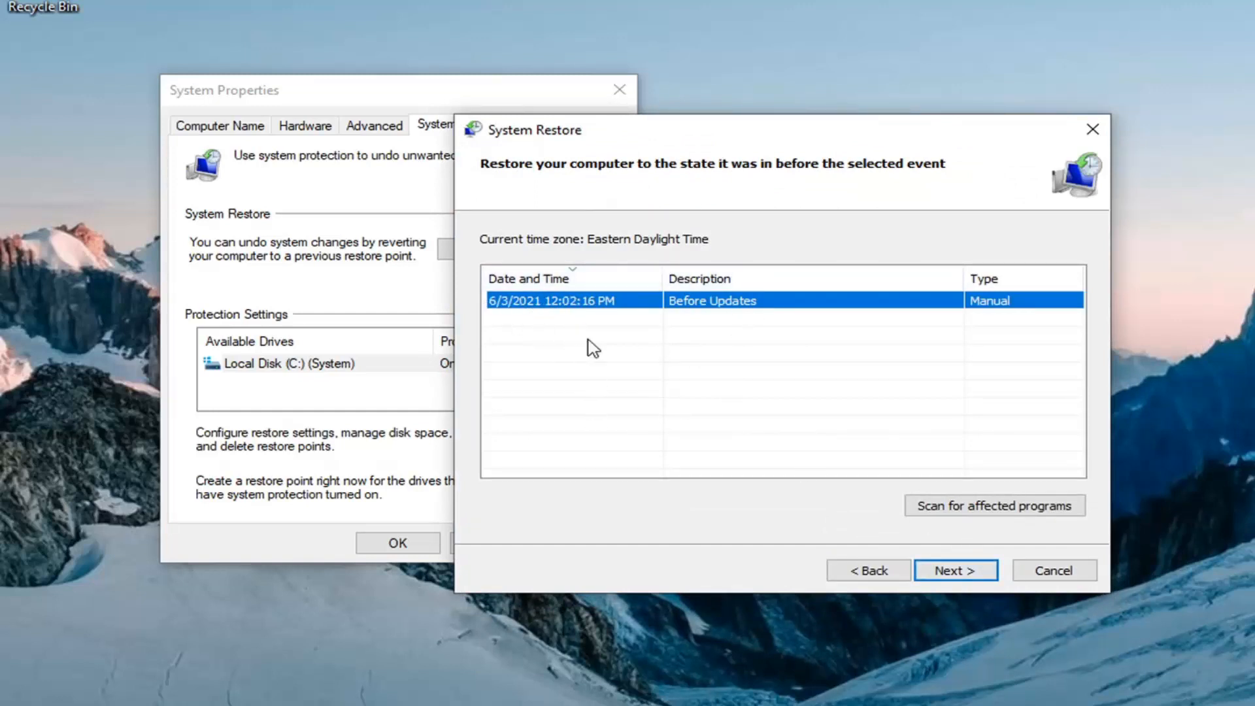
click(956, 571)
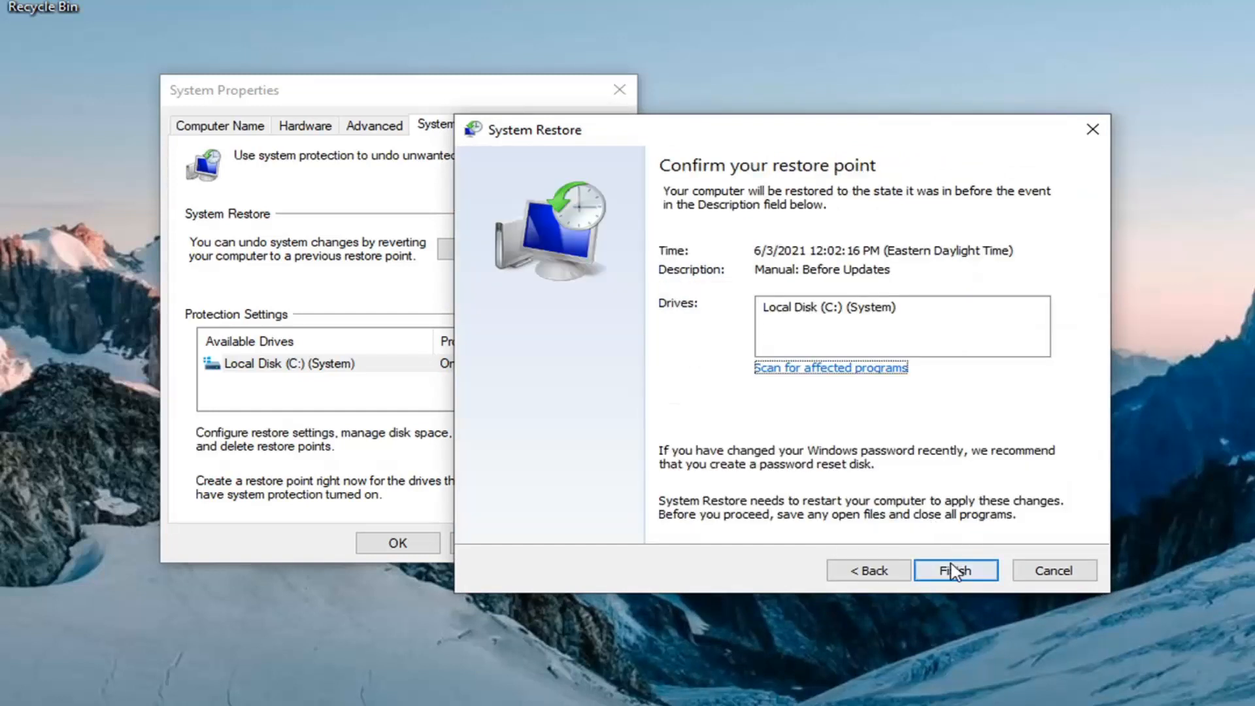
click(955, 571)
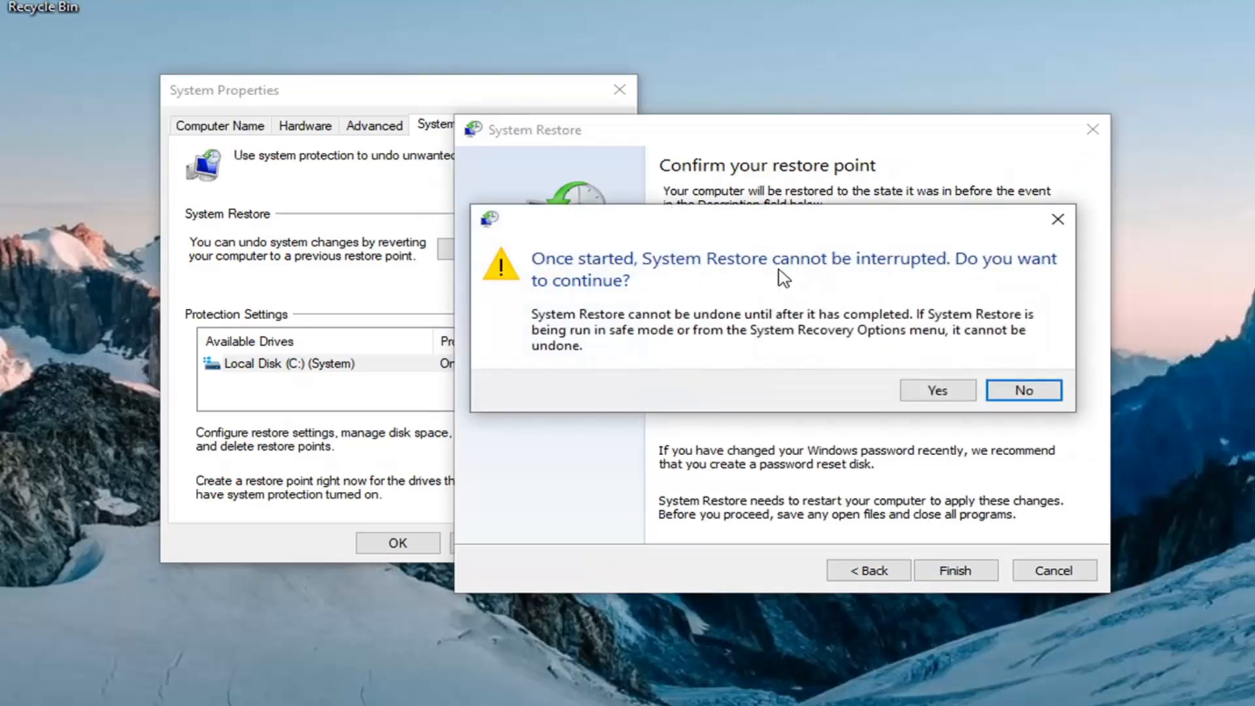
mouse_move(745, 285)
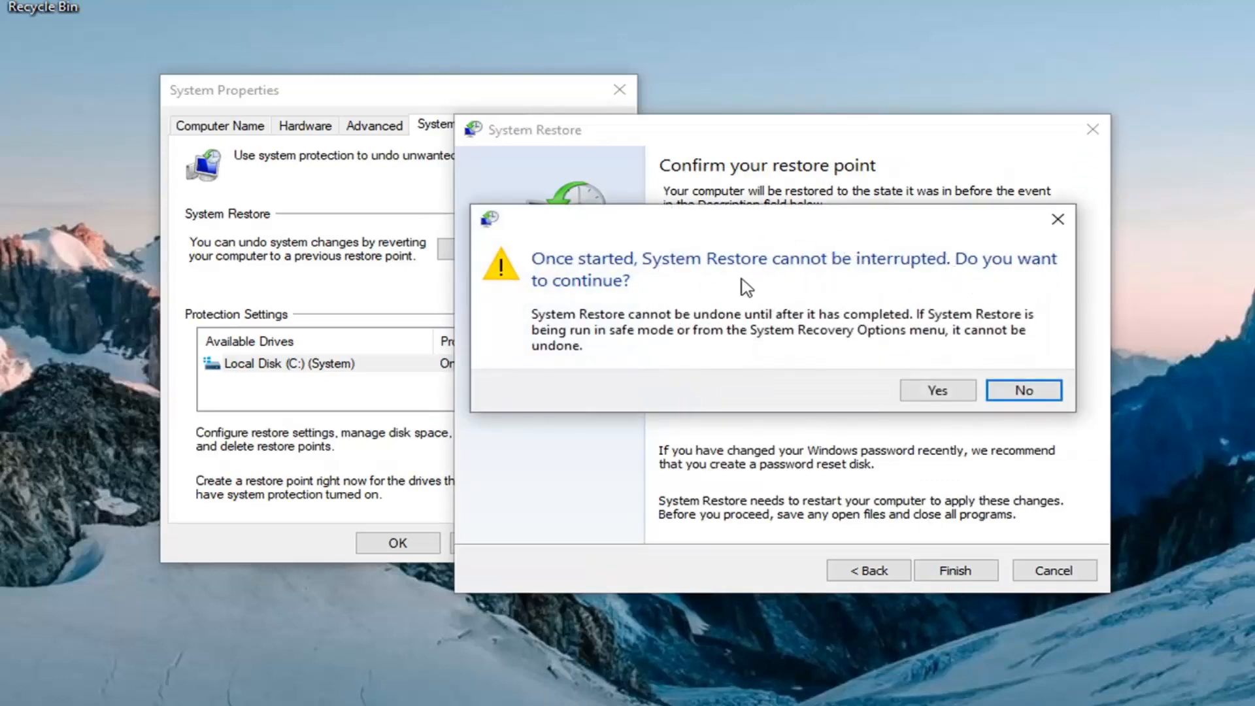
click(937, 391)
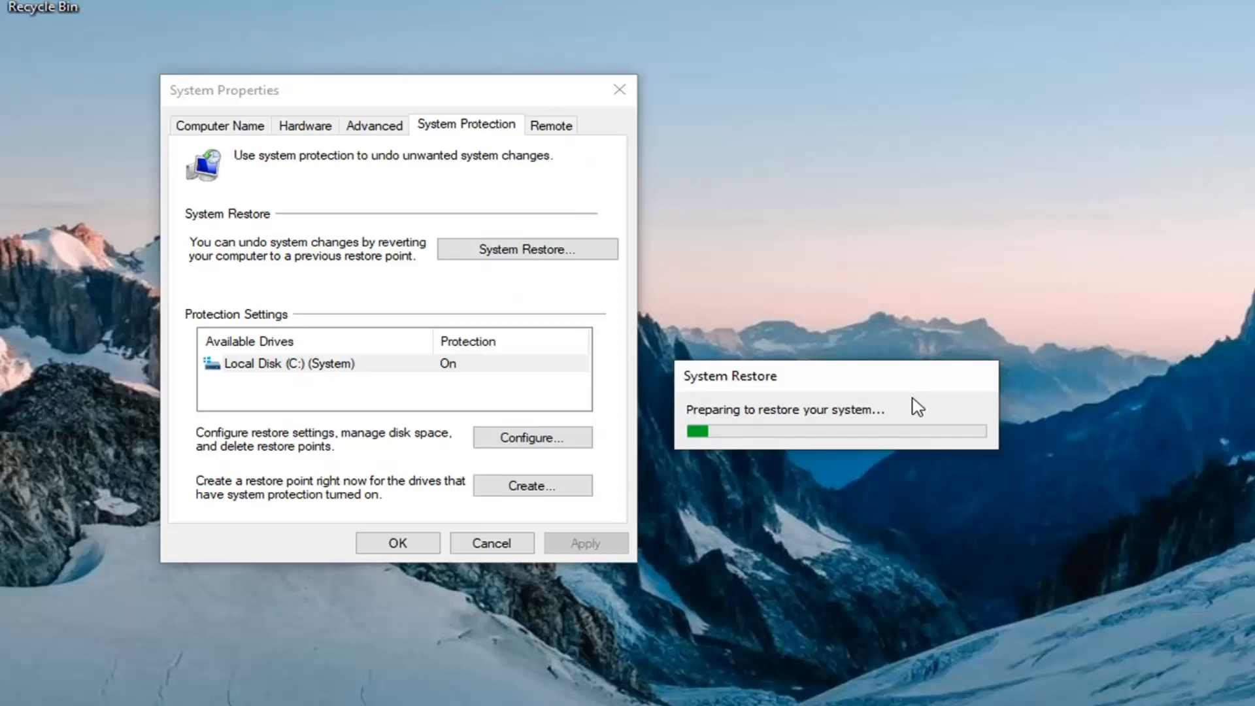